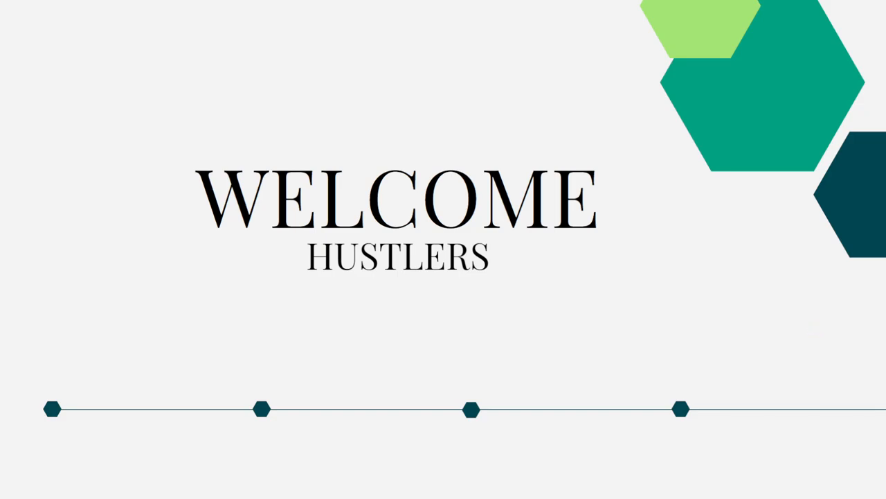
mouse_move(739, 61)
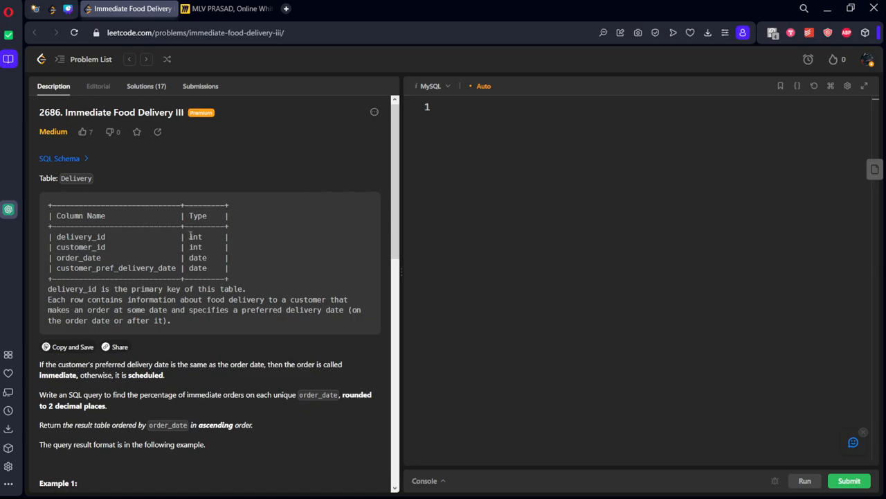
Read down the description to Example 1 and select the Delivery input and expected output tables
scroll(down, 3)
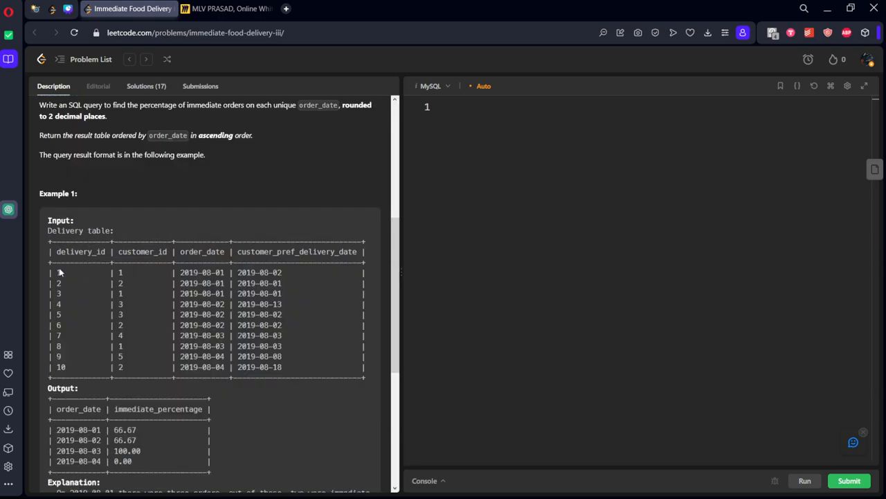
drag(58, 271, 61, 365)
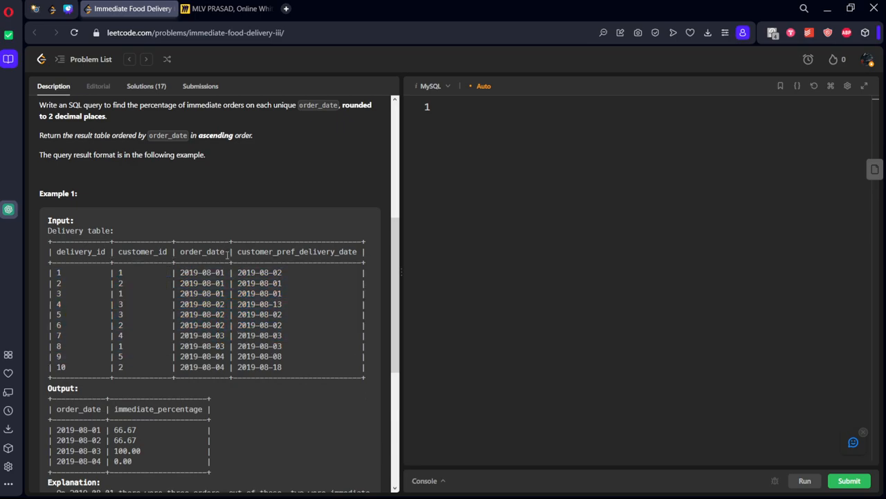
mouse_move(290, 238)
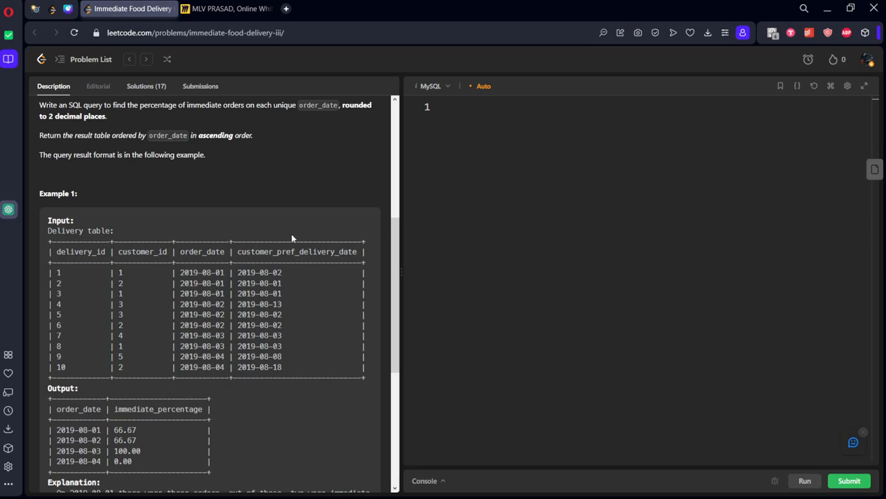
mouse_move(280, 236)
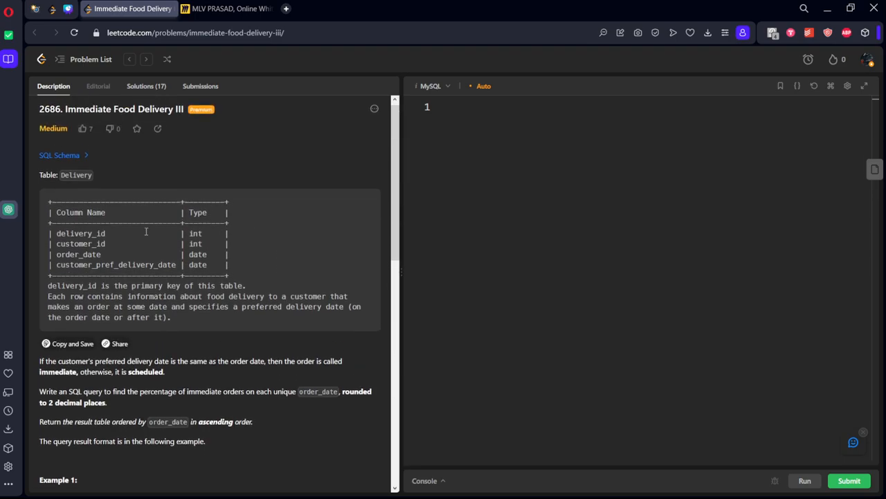
scroll(down, 3)
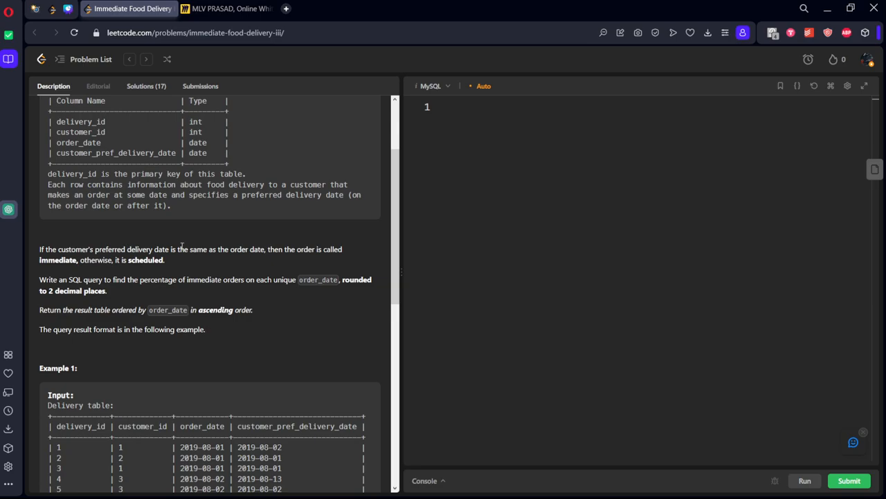
mouse_move(343, 258)
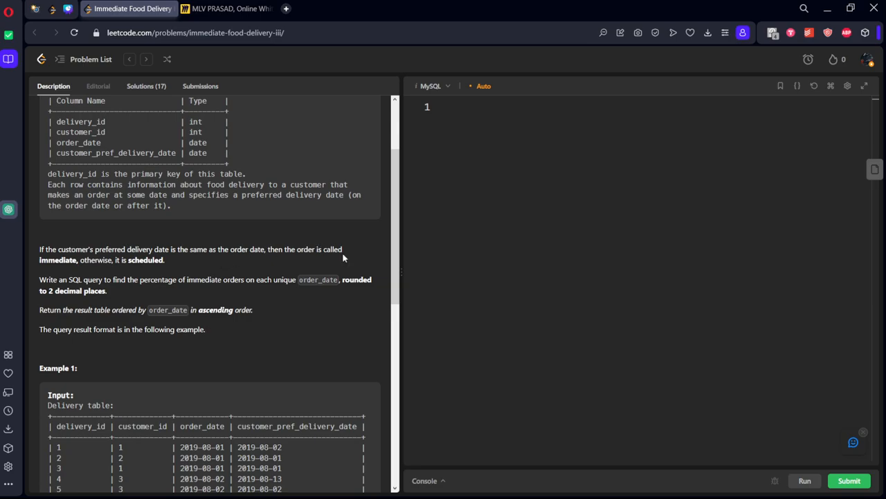
mouse_move(173, 266)
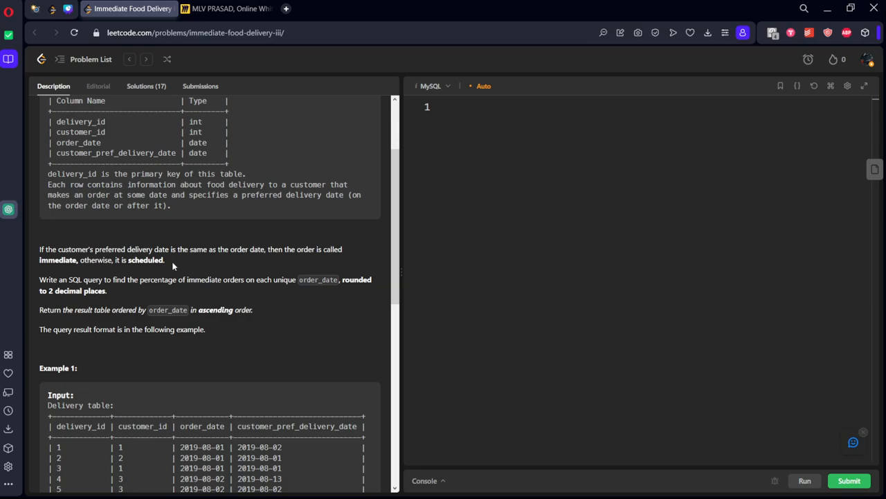
scroll(down, 3)
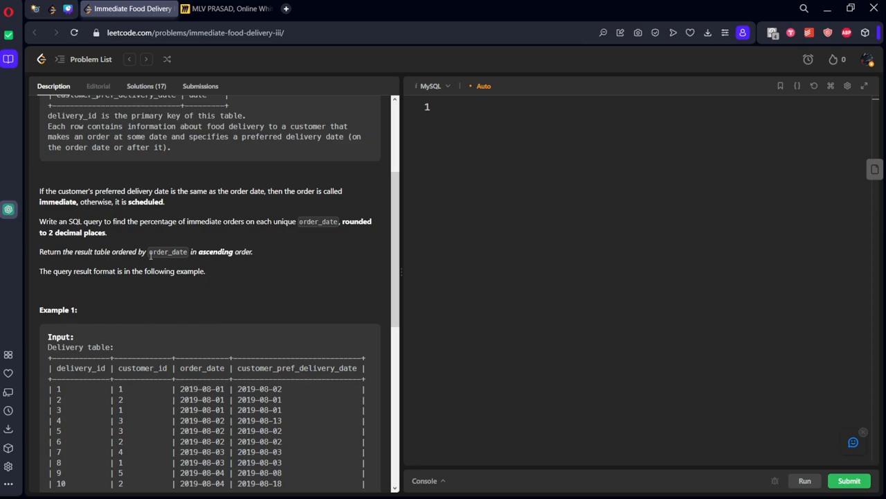
mouse_move(150, 233)
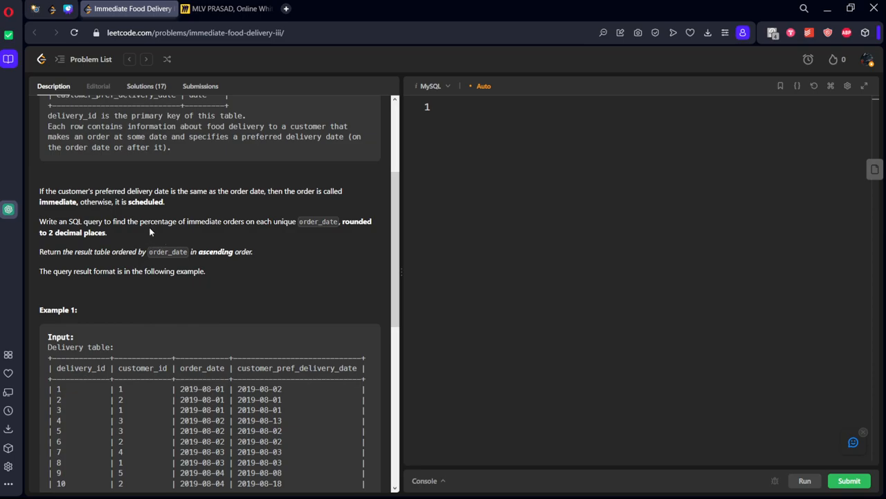
scroll(down, 3)
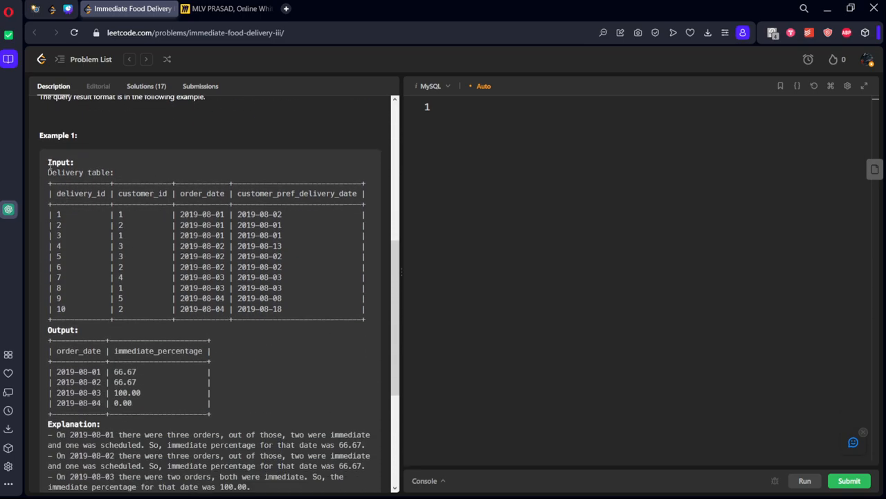
drag(47, 162, 211, 414)
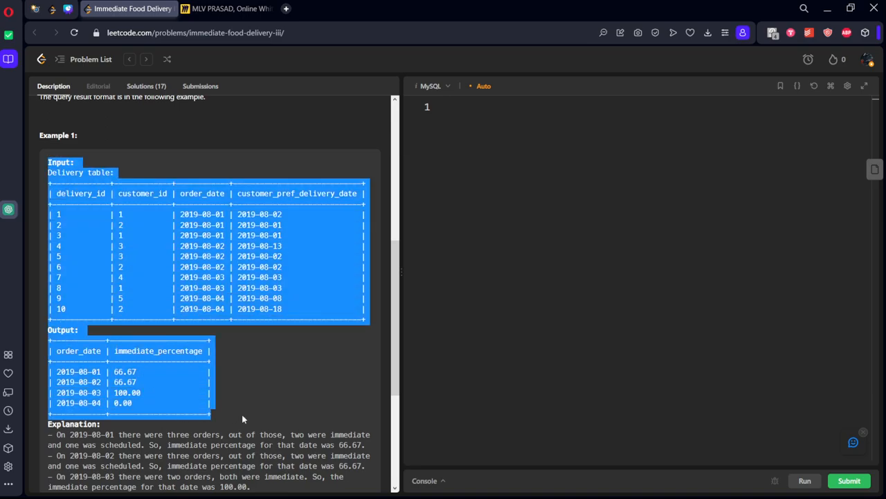
Paste the example Delivery tables onto the Miro board and pick the pen tool
click(228, 9)
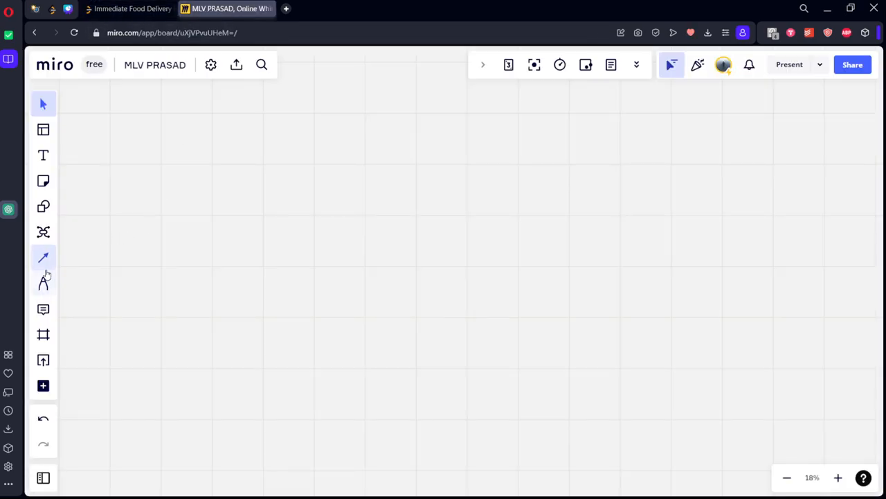
click(43, 155)
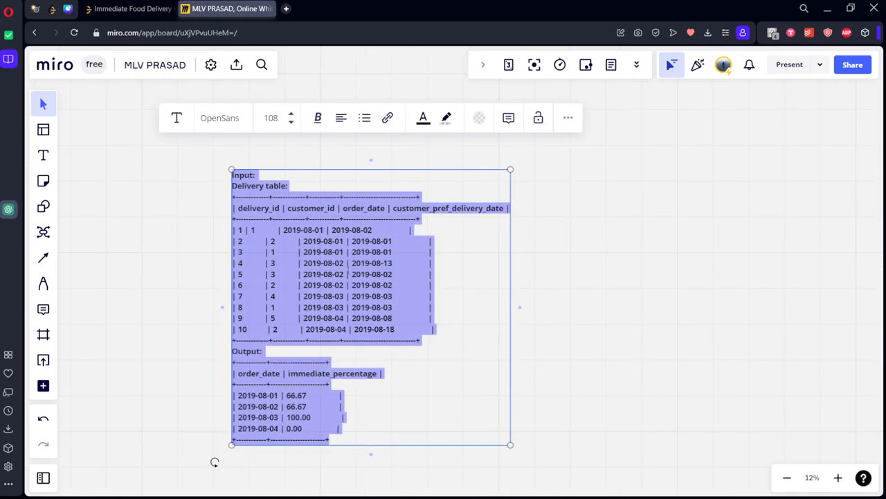
click(256, 230)
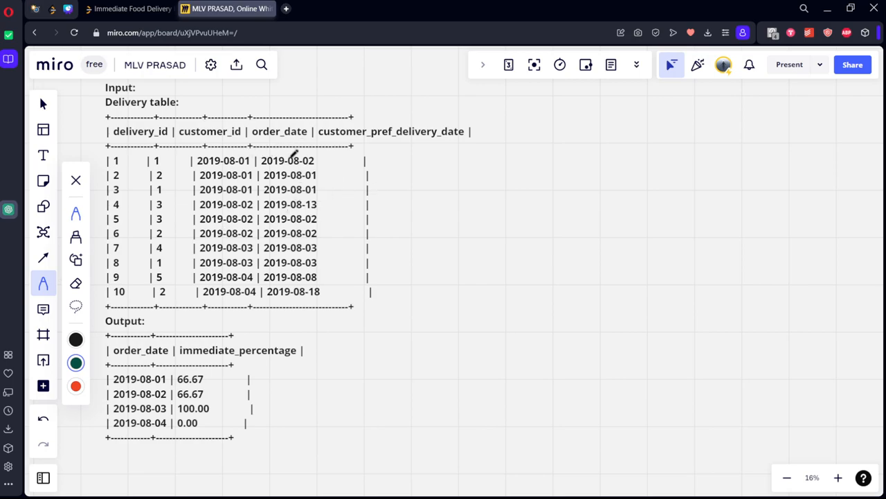
Mark every delivery row S (scheduled) or I (immediate), then return to the problem
drag(316, 162, 429, 158)
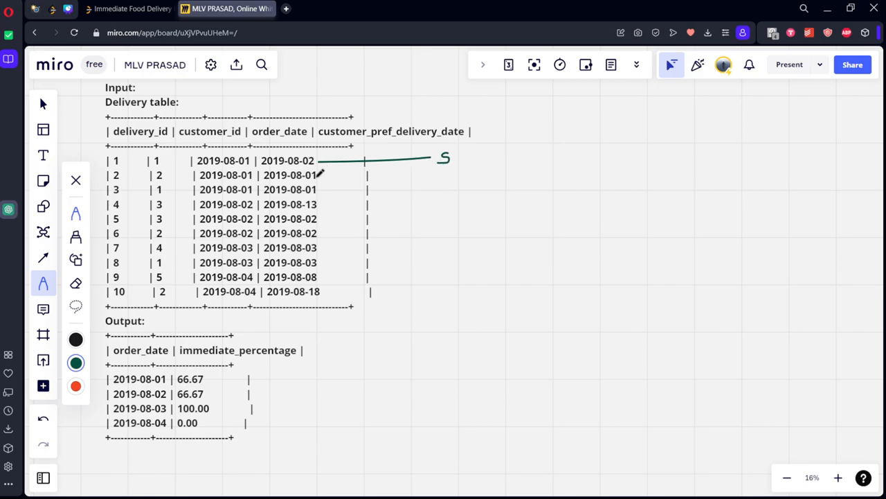
drag(316, 187, 426, 181)
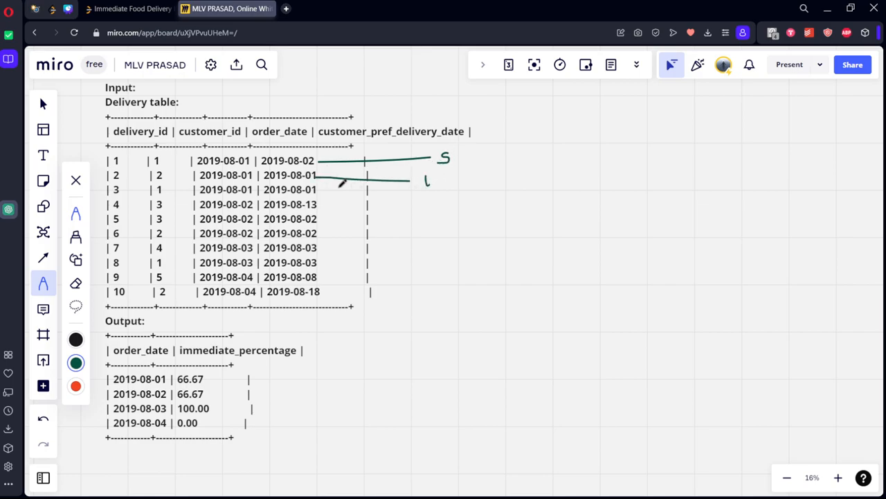
drag(319, 189, 416, 203)
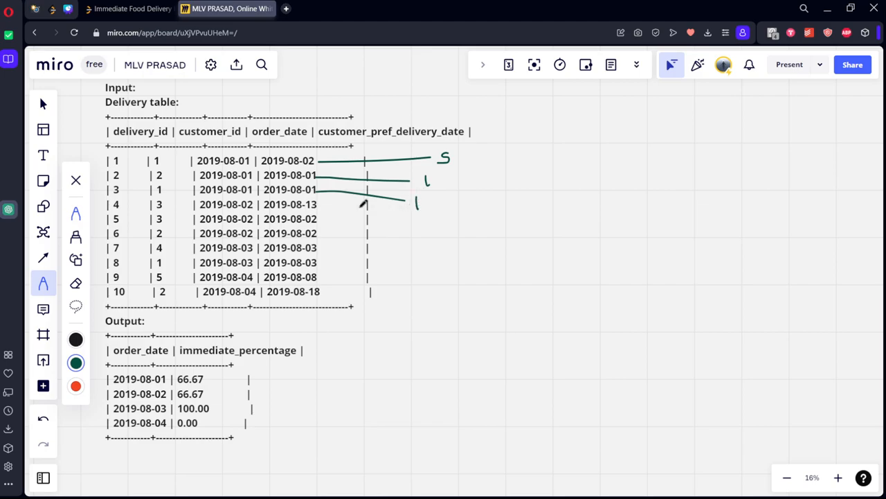
drag(318, 210, 426, 225)
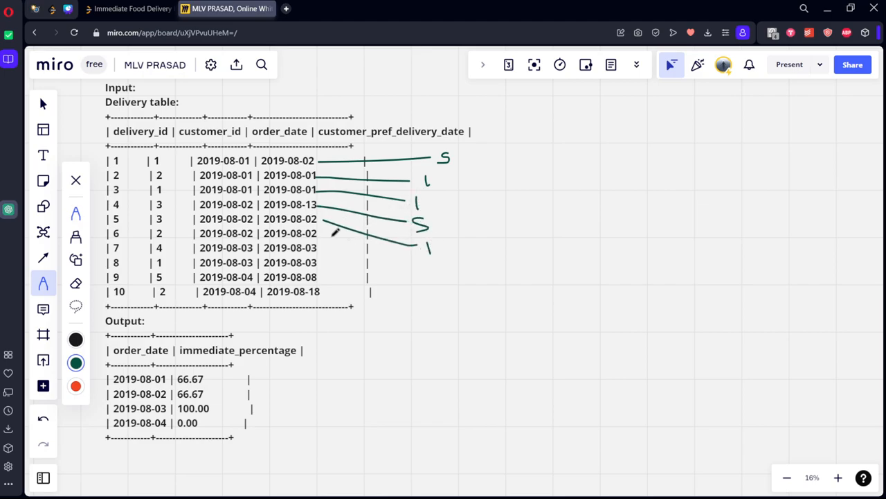
drag(319, 238, 478, 270)
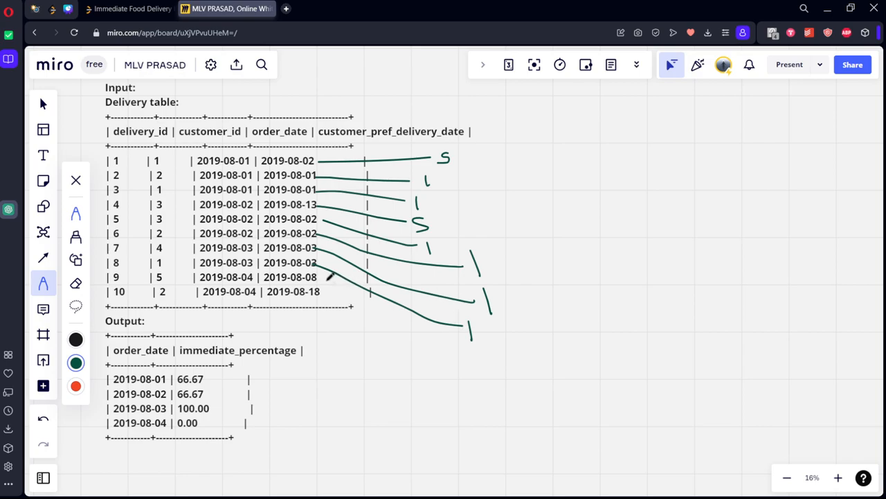
drag(312, 280, 433, 354)
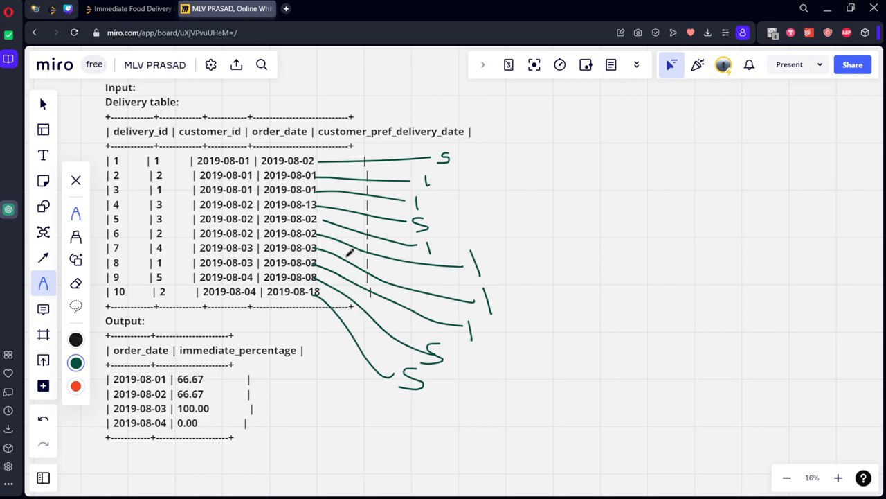
click(128, 9)
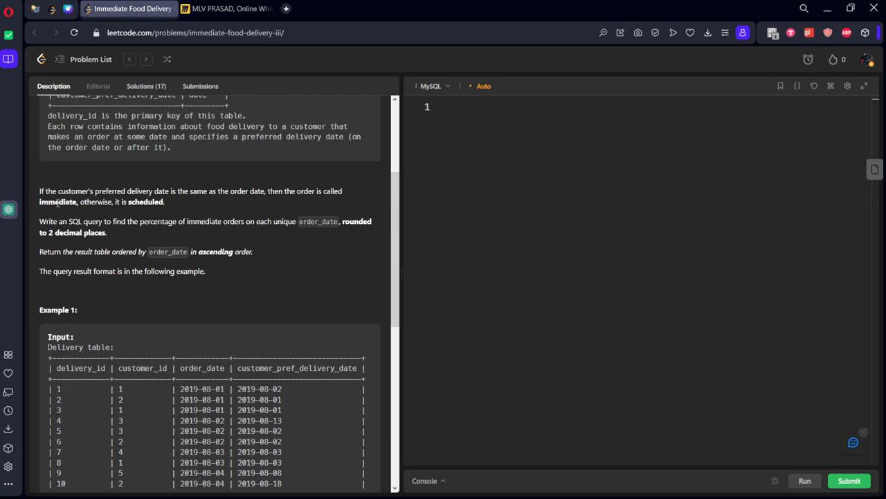
Highlight the per-date immediate percentage requirement and go back to the whiteboard
drag(39, 222, 155, 222)
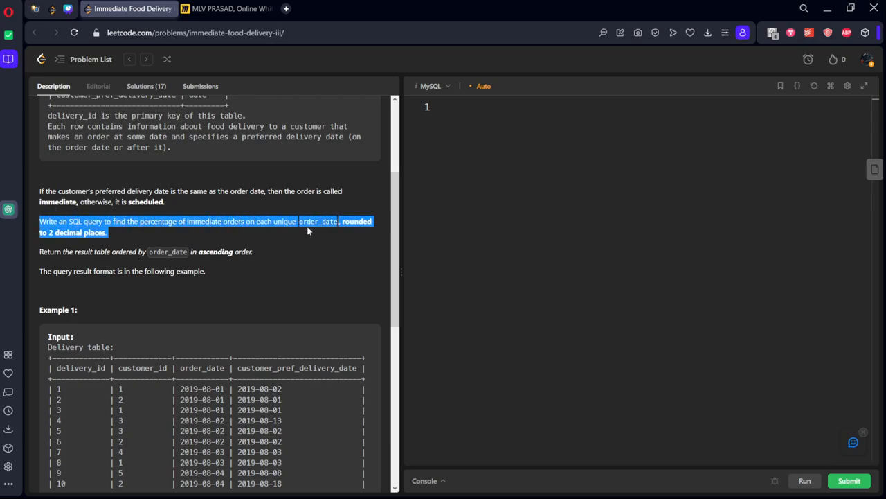
click(223, 8)
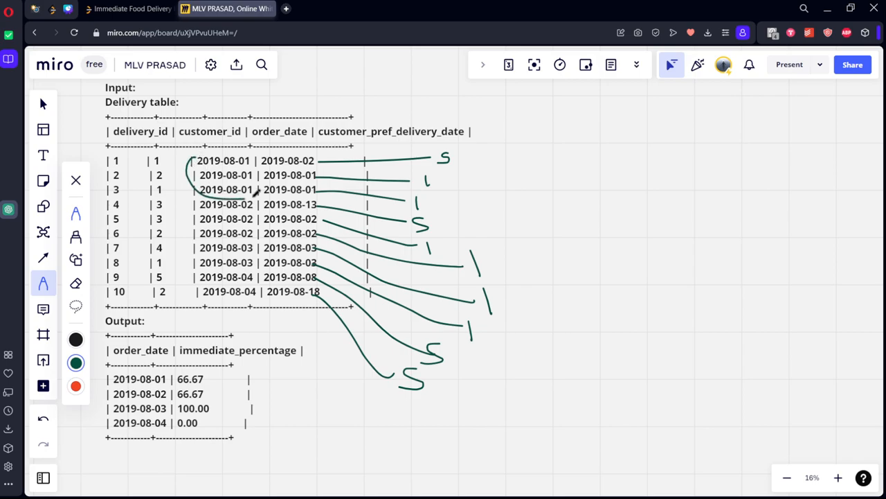
Circle the order groups for each date 2019-08-01 through 2019-08-04
drag(187, 155, 261, 197)
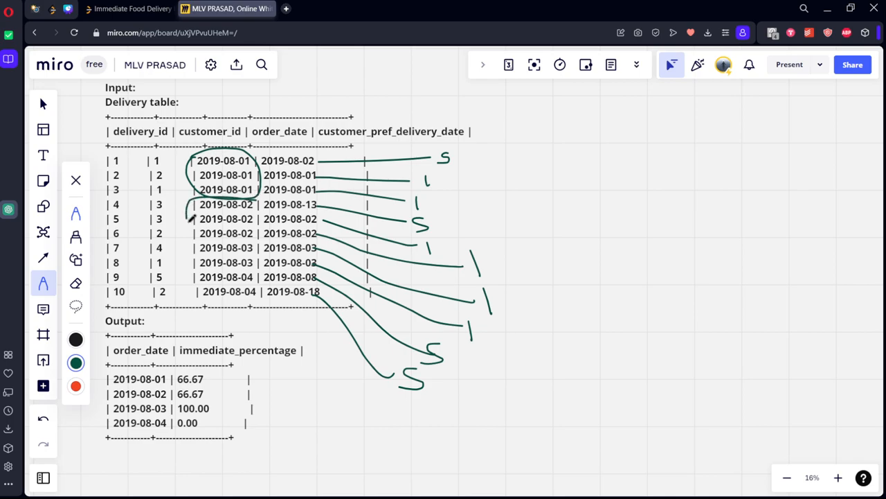
drag(201, 201, 257, 236)
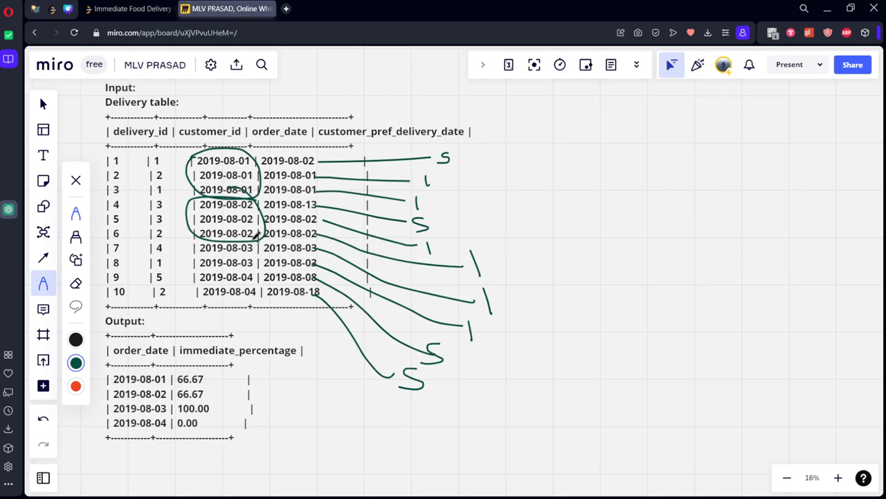
drag(191, 242, 266, 270)
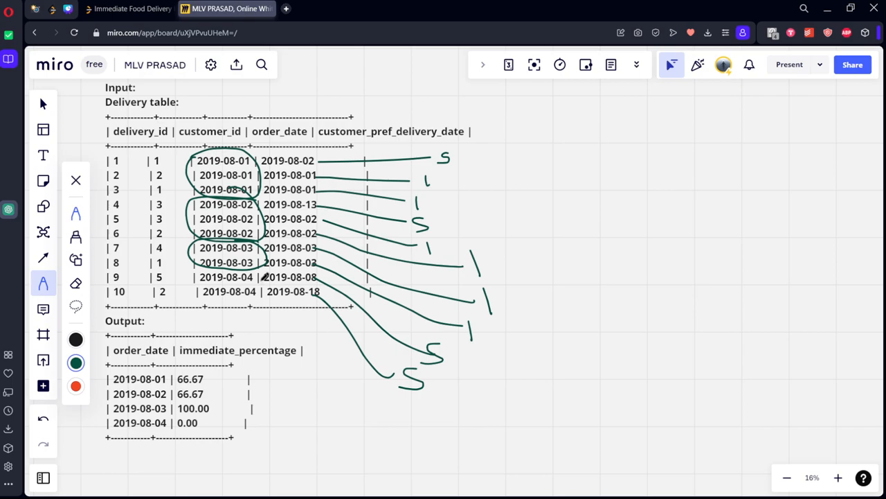
drag(187, 277, 260, 305)
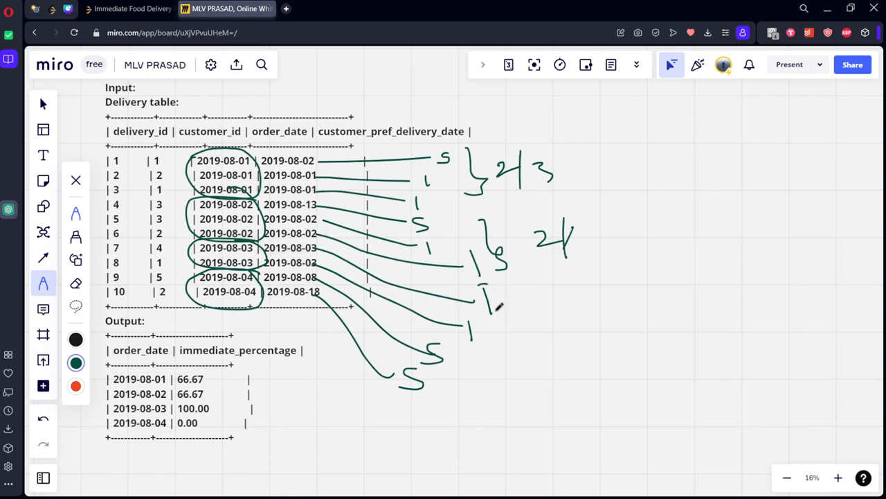
Write each date's immediate ratio (2/3 = 0.66, 2/2, 0/2) and tick the matching expected output rows
drag(485, 298, 473, 331)
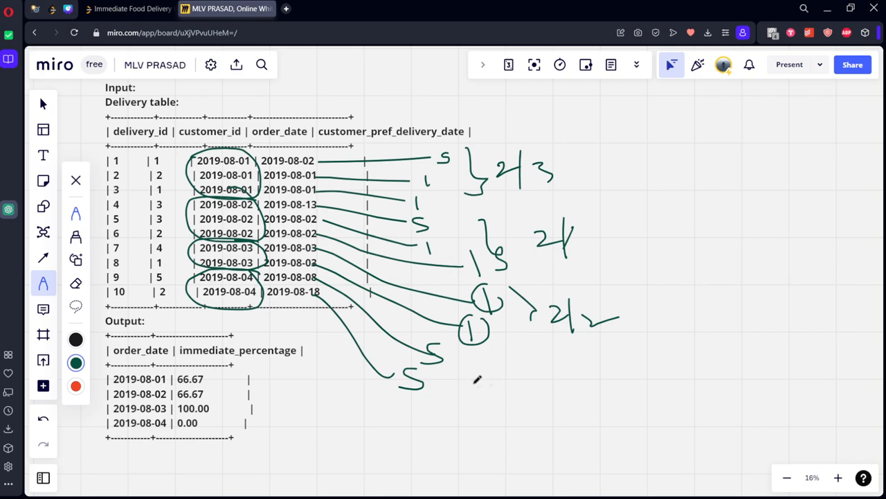
drag(478, 380, 506, 395)
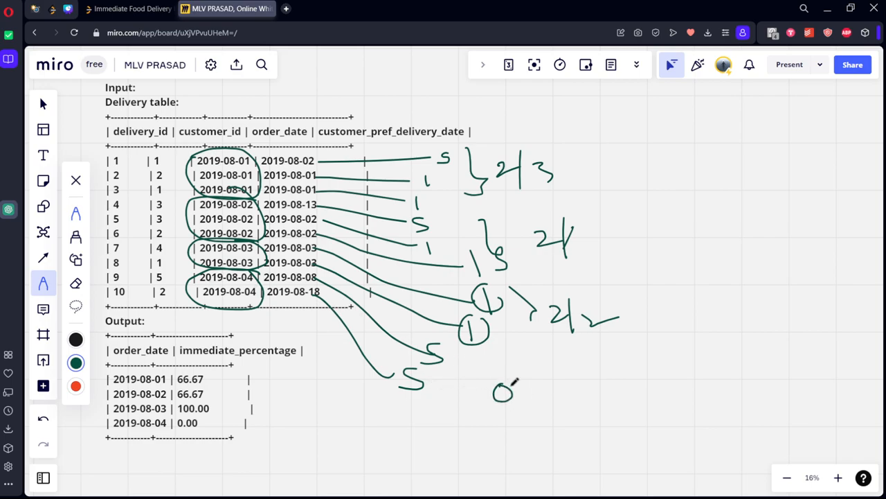
drag(515, 385, 589, 395)
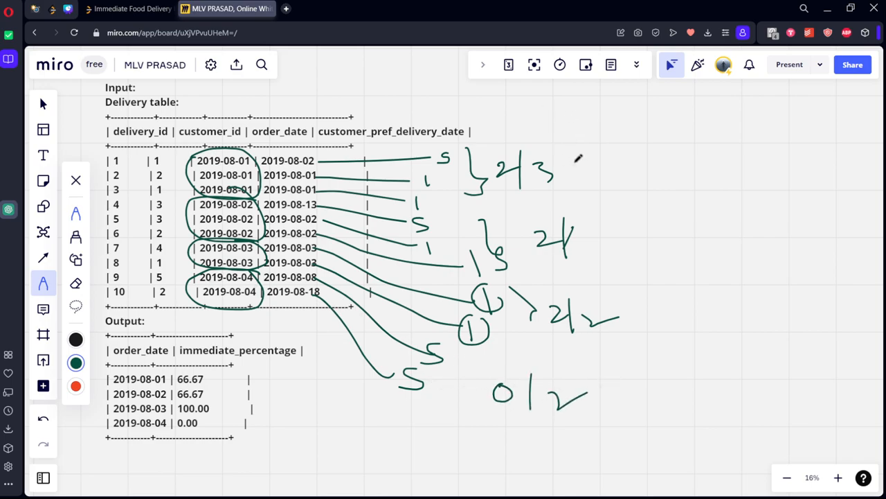
drag(579, 160, 616, 164)
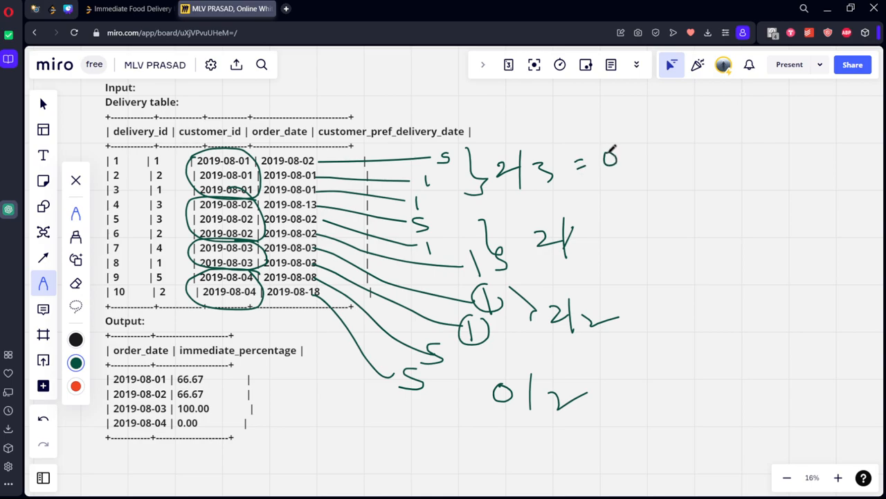
drag(626, 155, 662, 149)
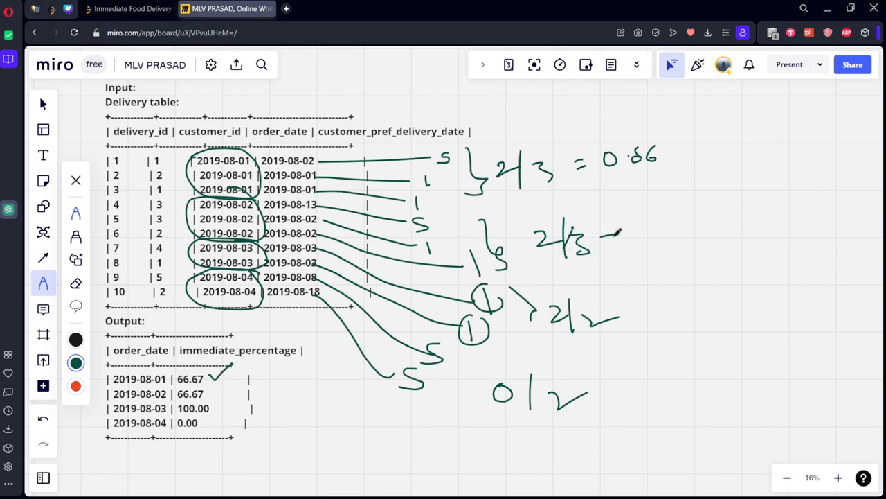
drag(610, 236, 676, 233)
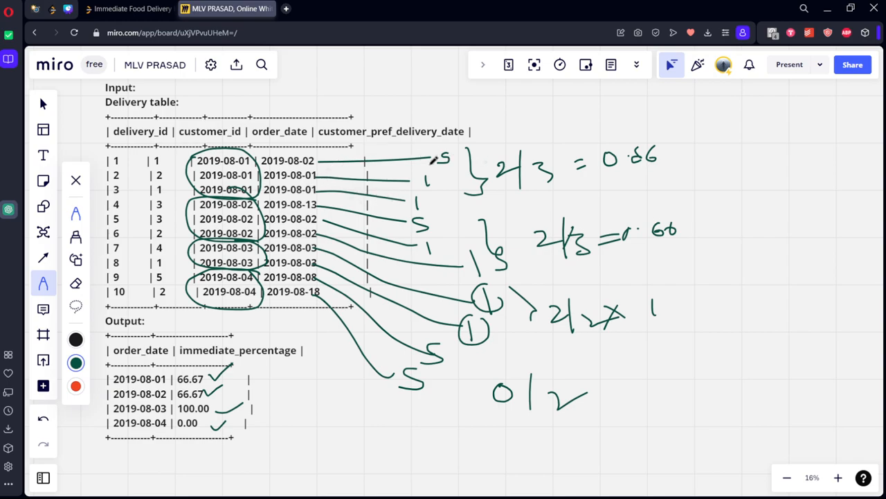
mouse_move(443, 224)
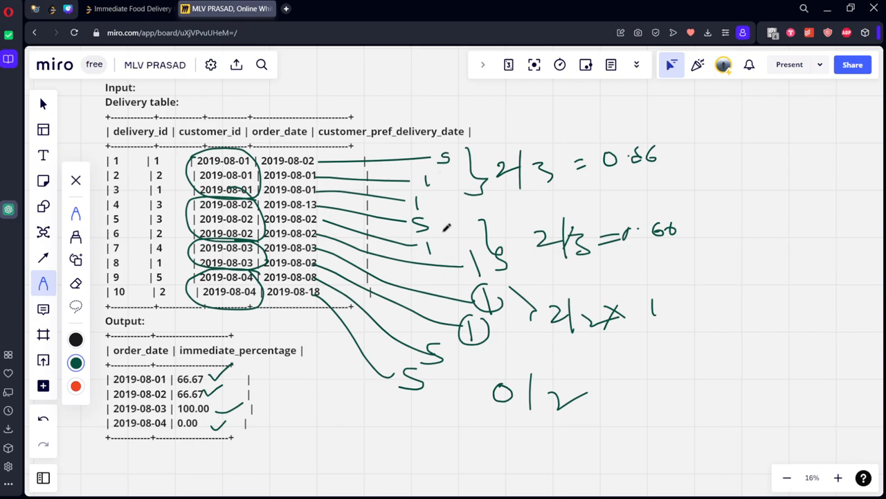
mouse_move(260, 128)
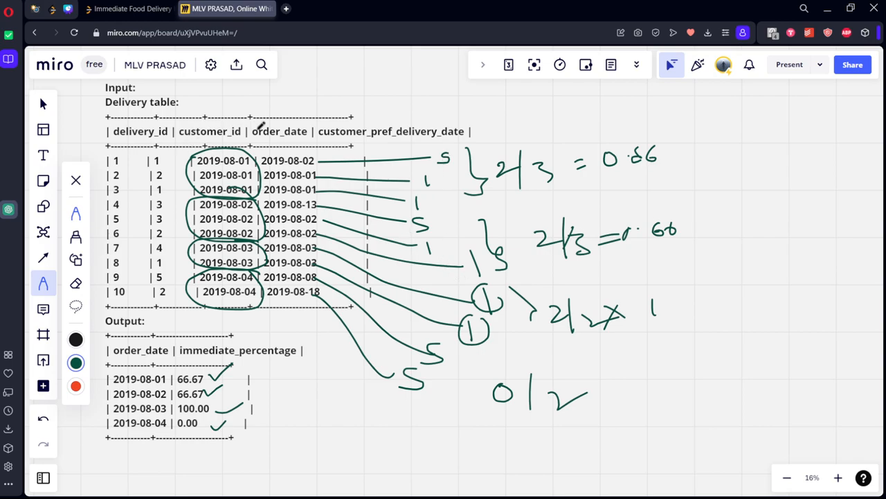
click(130, 8)
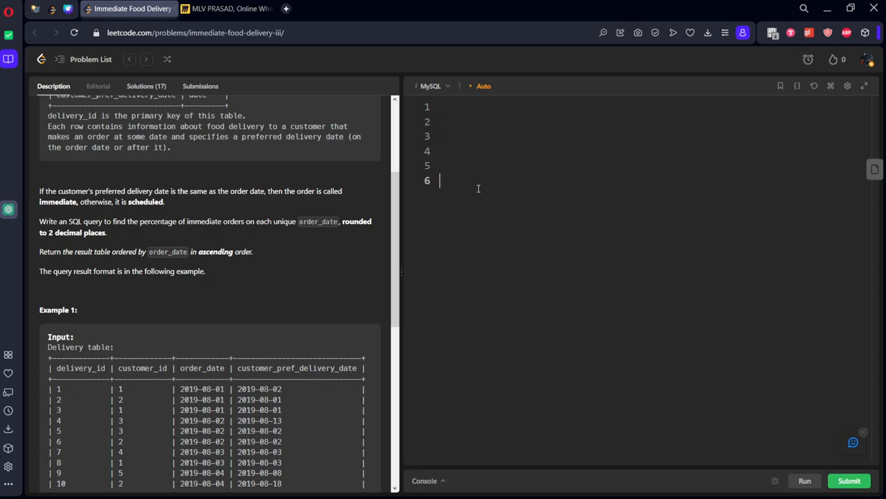
Write SELECT *, CASE WHEN order_date = customer_pref_delivery_date in the MySQL editor
text(select)
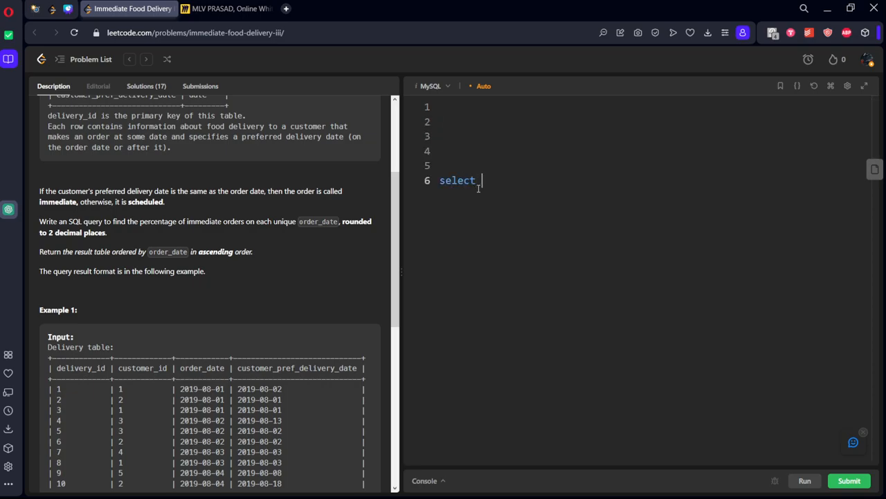
text(*)
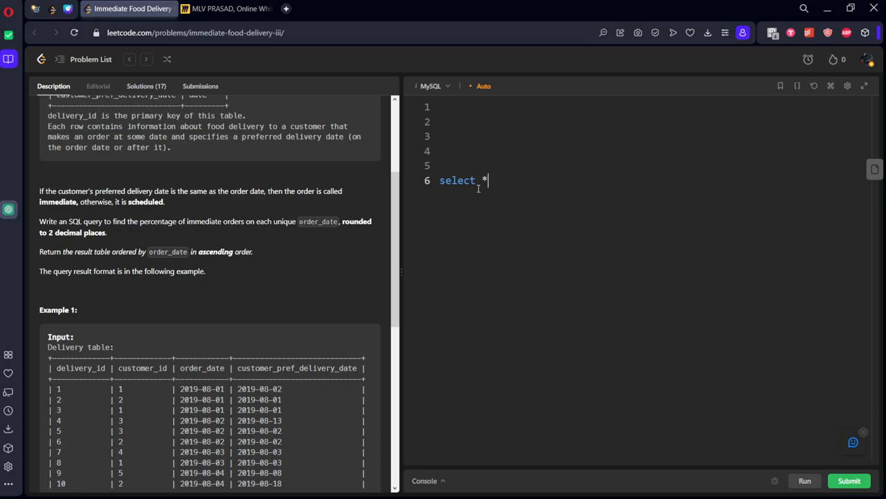
text(, cas)
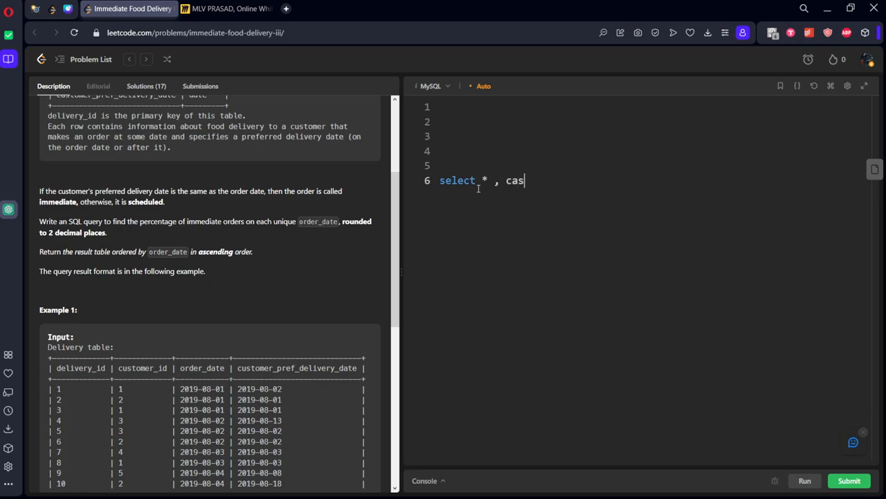
text(e when)
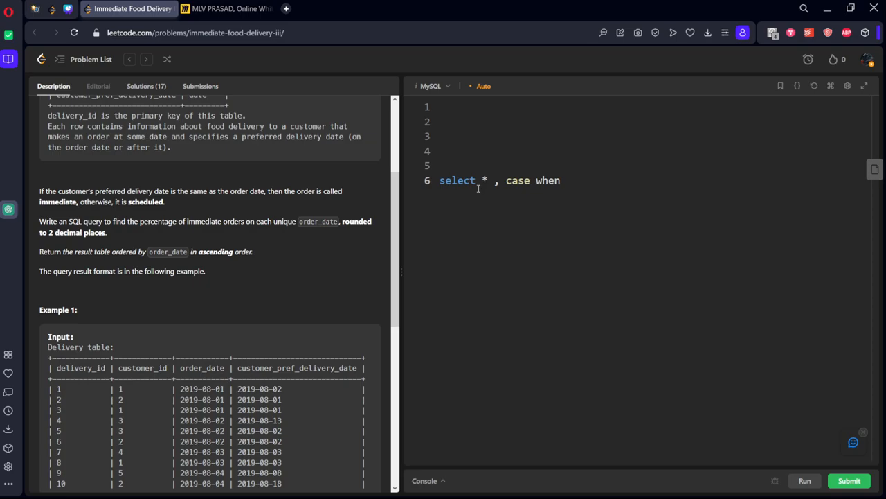
text(order_dat)
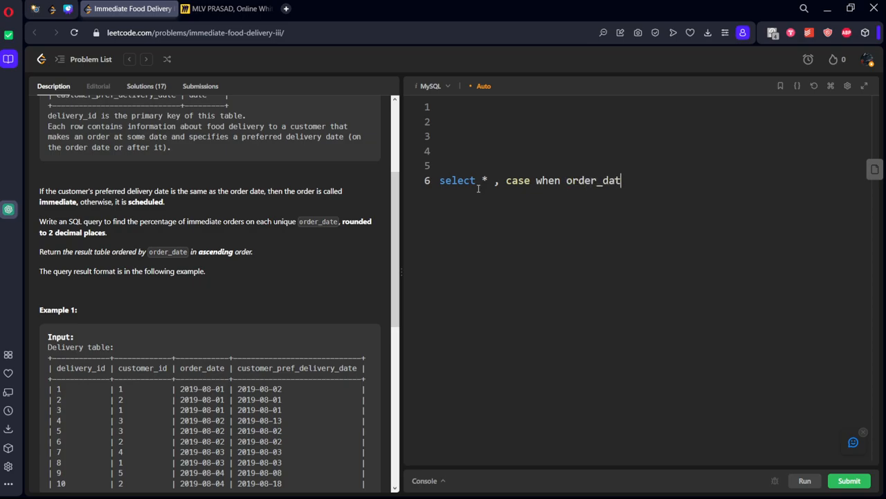
text(e =)
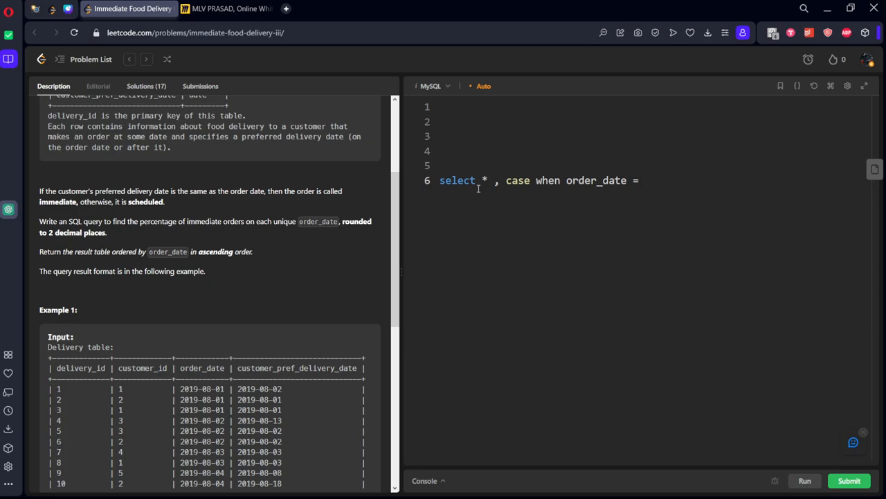
text(customer_)
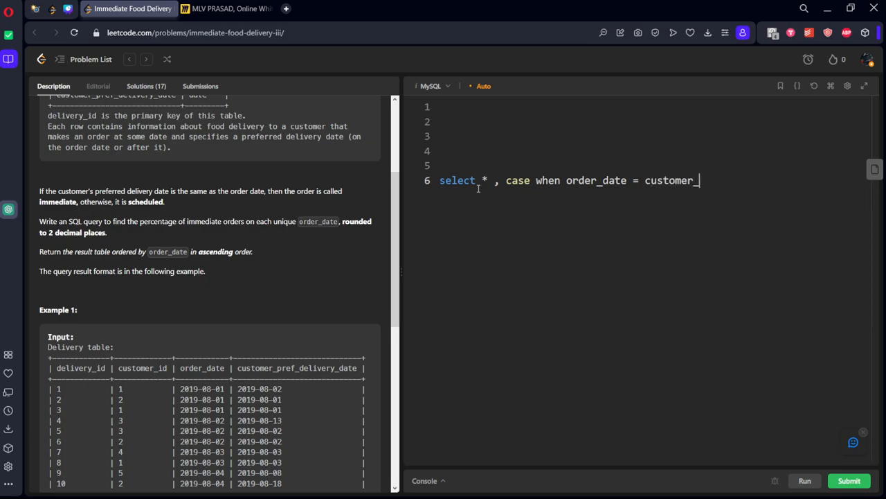
text(pref_del)
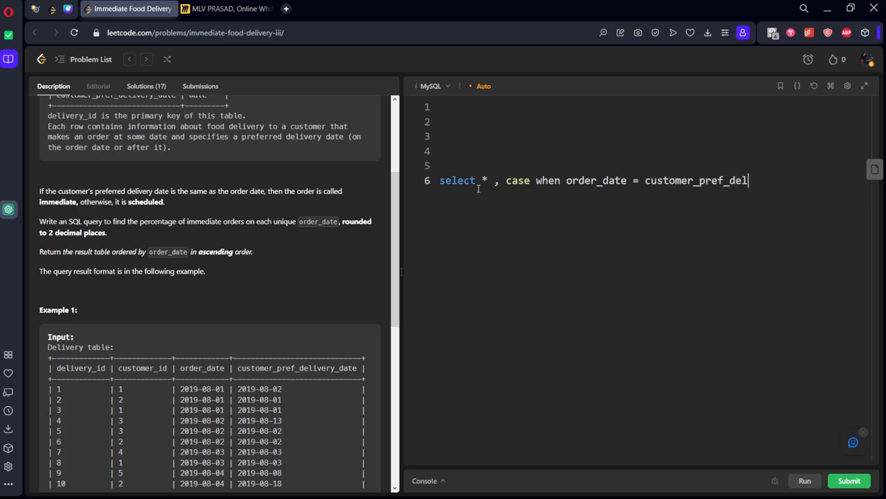
text(ive)
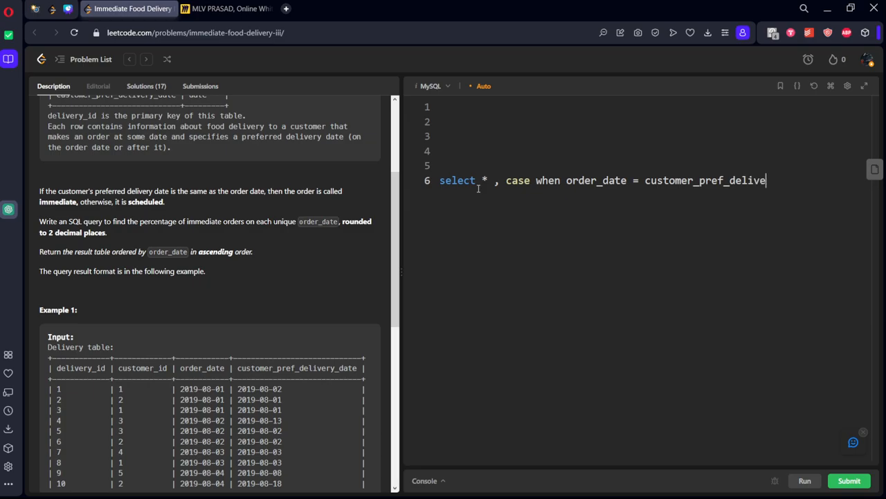
text(ry_date)
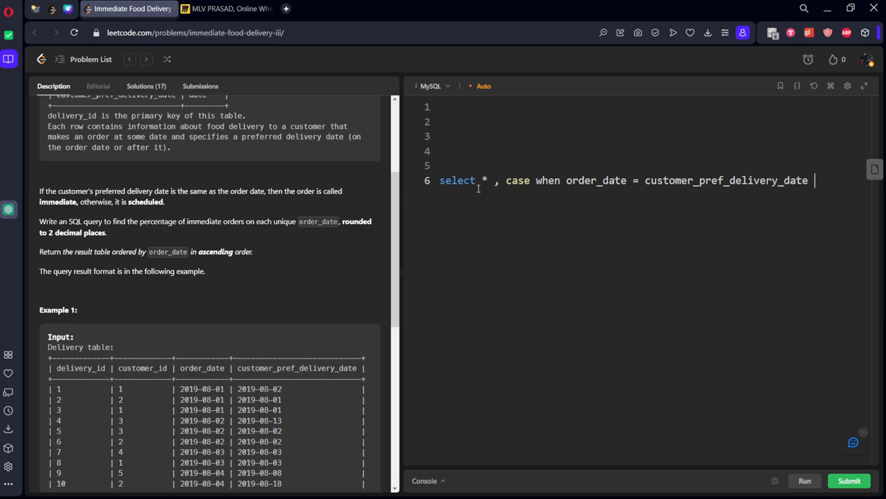
Finish the CASE as THEN 'y' ELSE 'n' END AS status FROM Delivery and run it
text(then '')
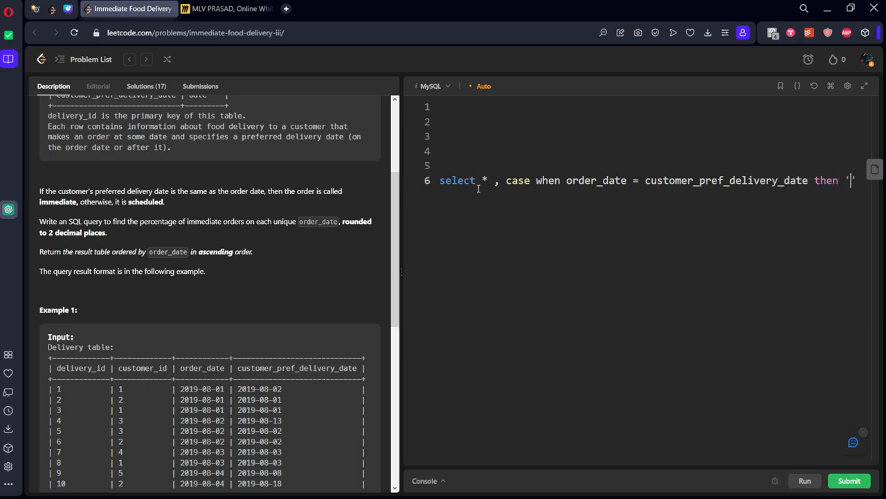
text(y' e)
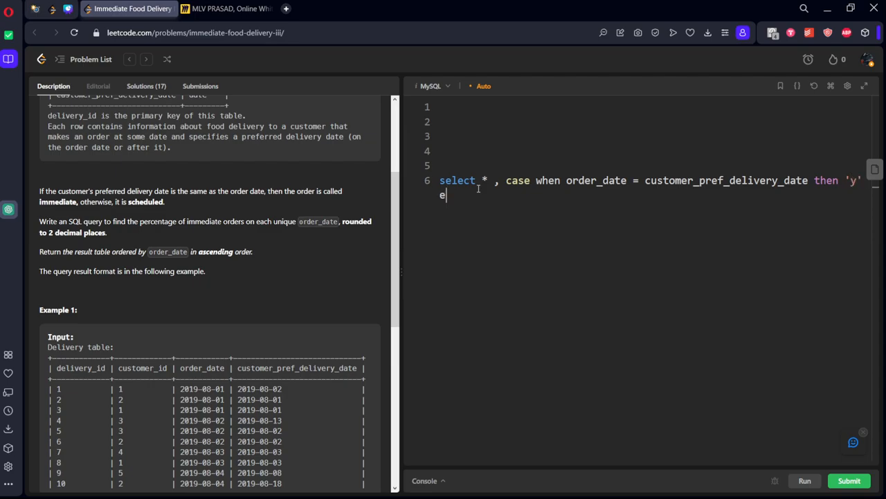
text(lse ')
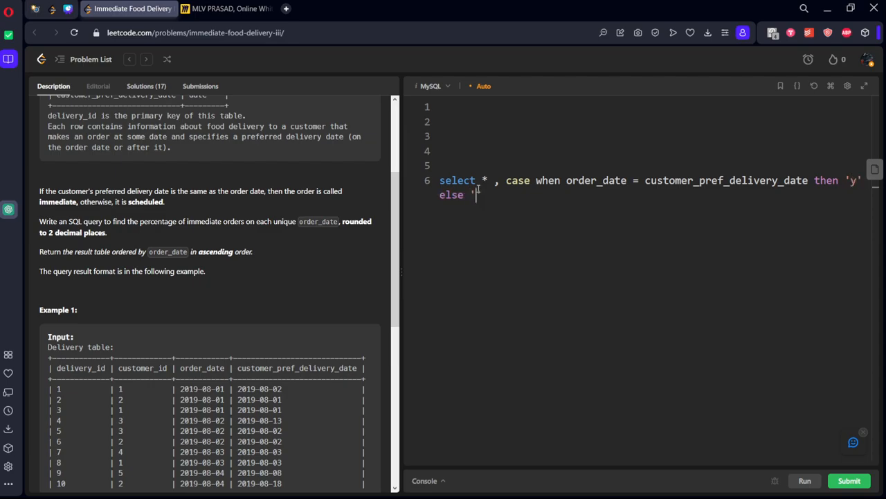
text(n)
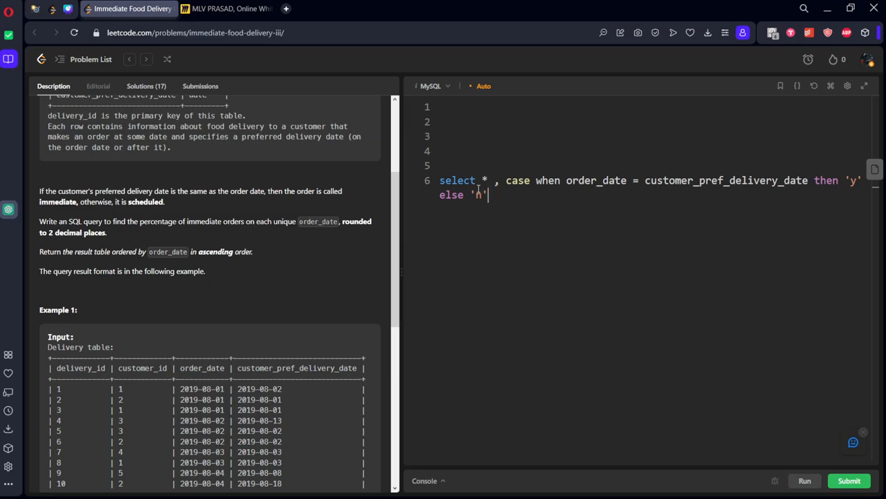
text(end as)
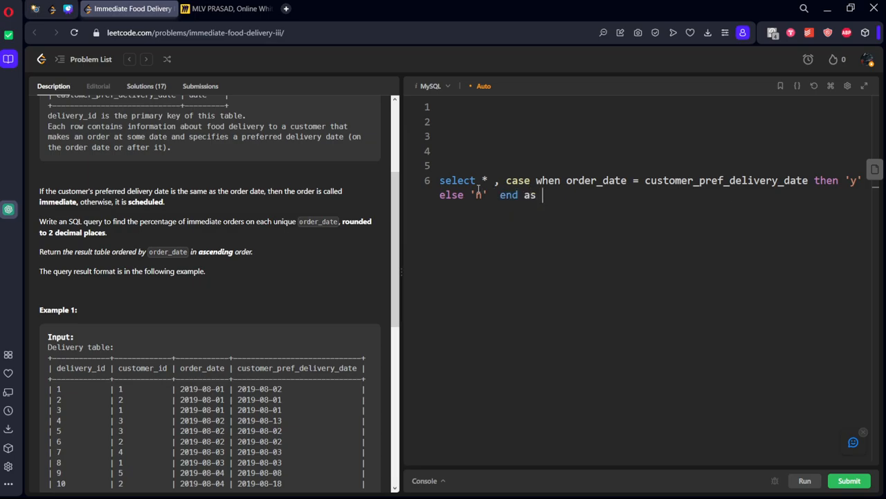
text(status)
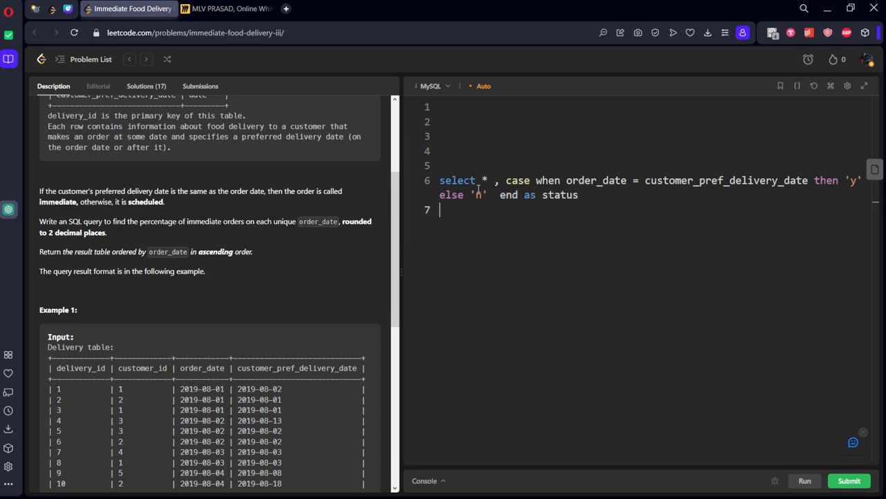
text(from De)
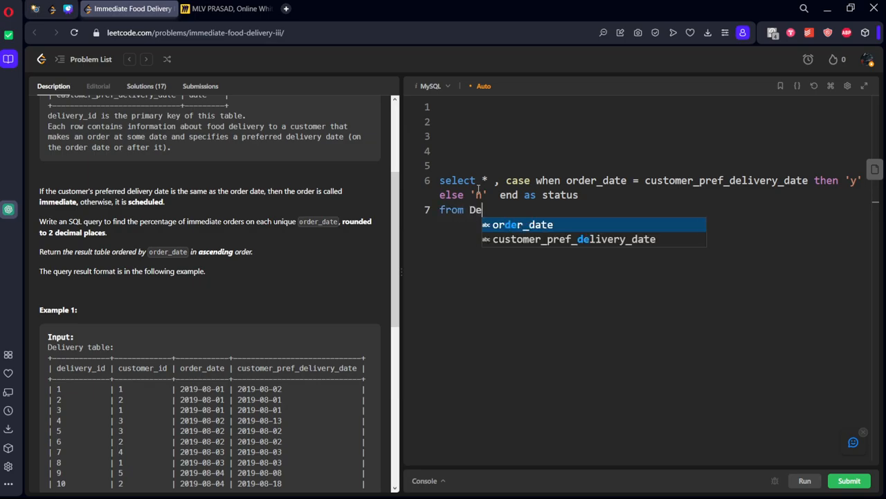
text(livery)
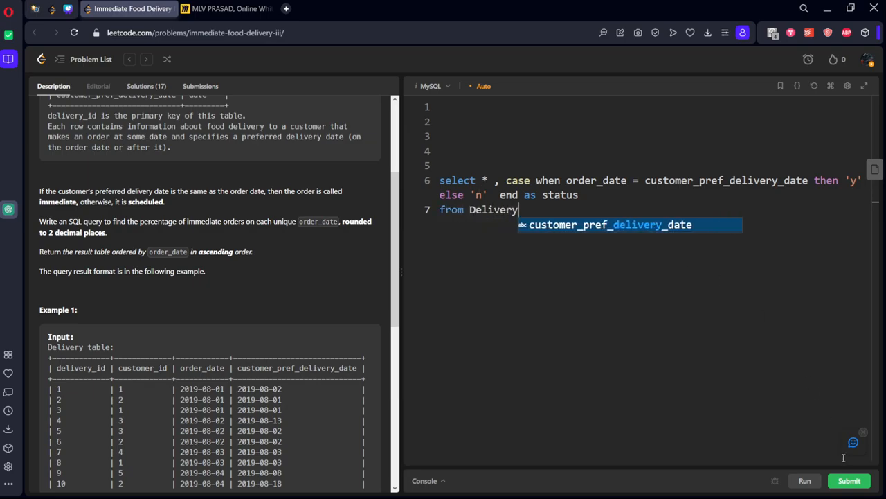
click(805, 480)
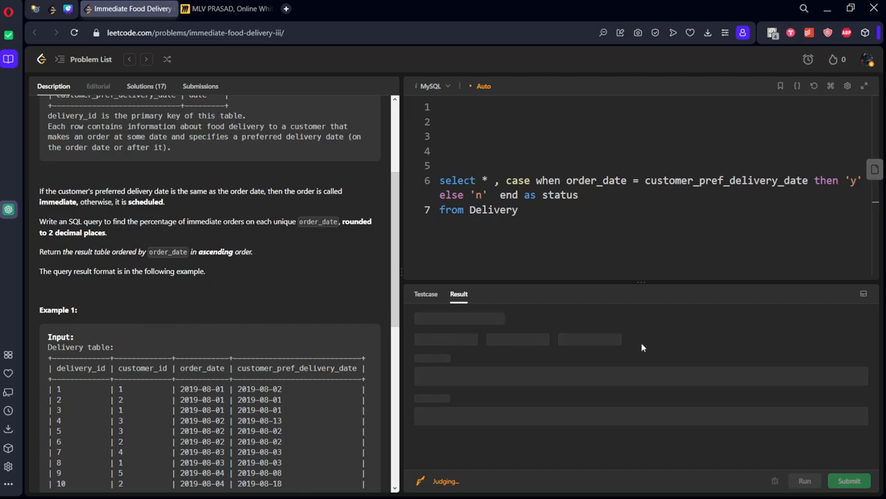
mouse_move(640, 282)
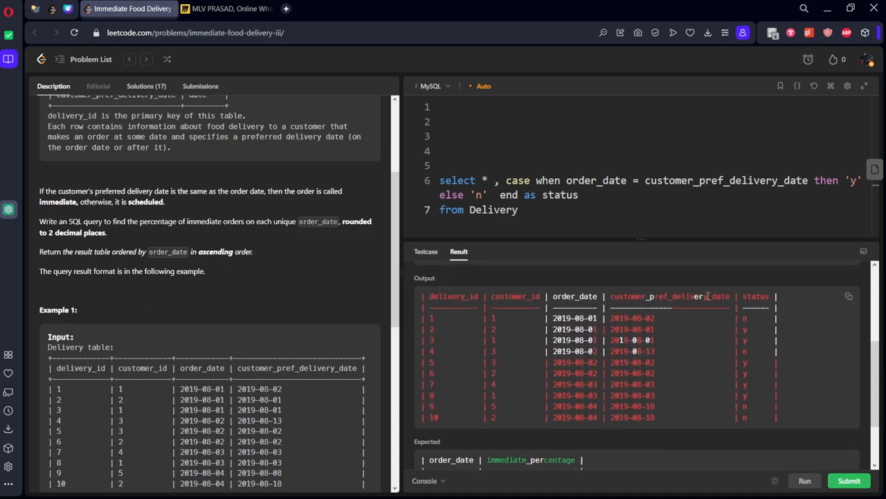
Review the y/n status output and begin a WITH clause above the query
text(with cte as)
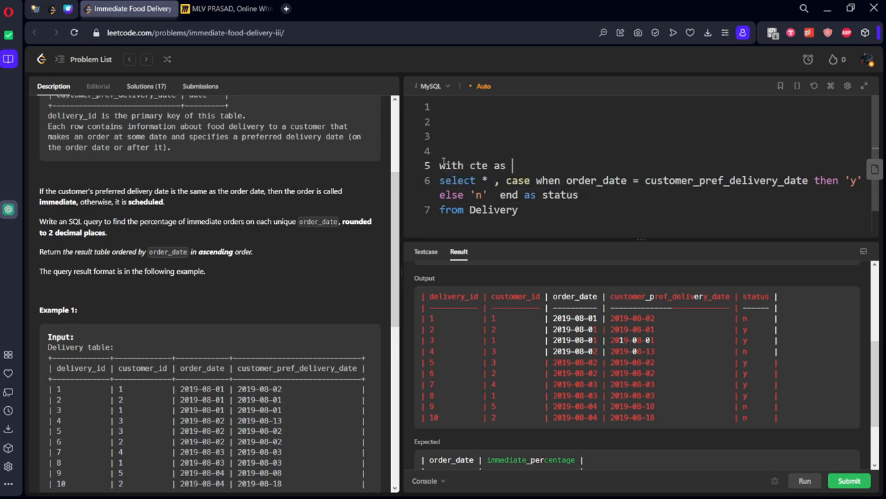
Wrap the status query in a CTE named cte and start SELECT order_date FROM cte GROUP BY order_date
text(()
click(652, 209)
text())
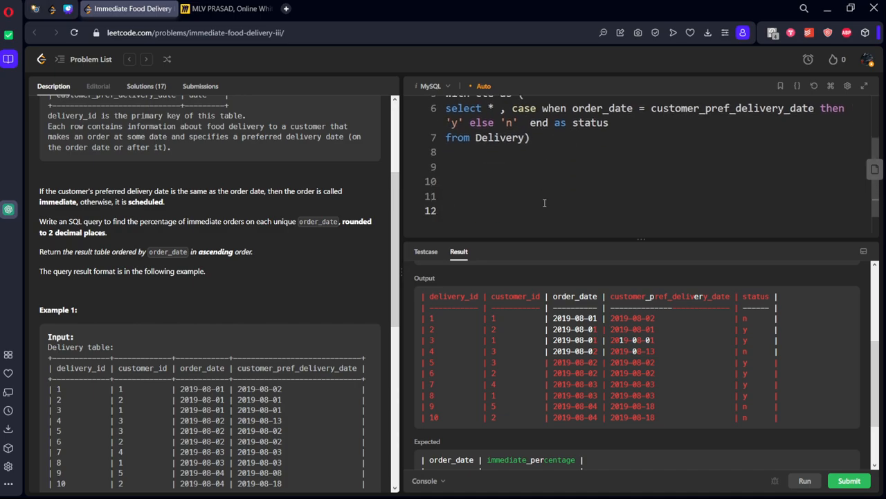
text(from cte)
text(group by)
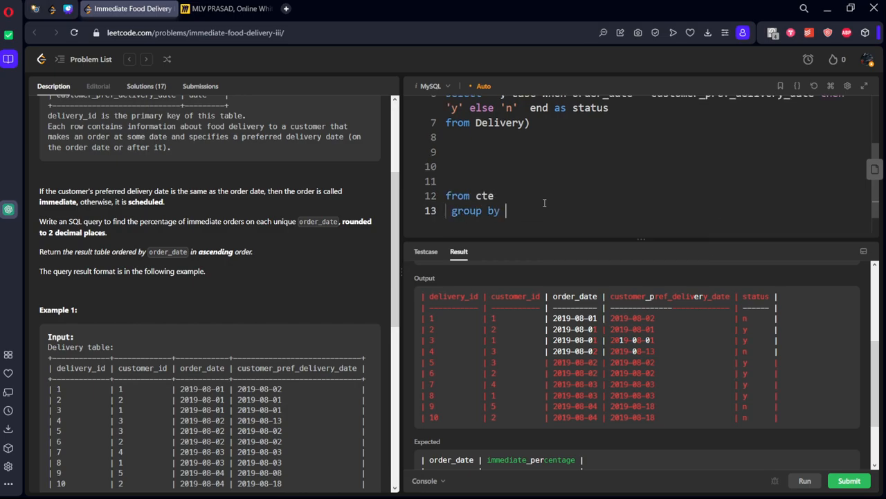
text(order_date)
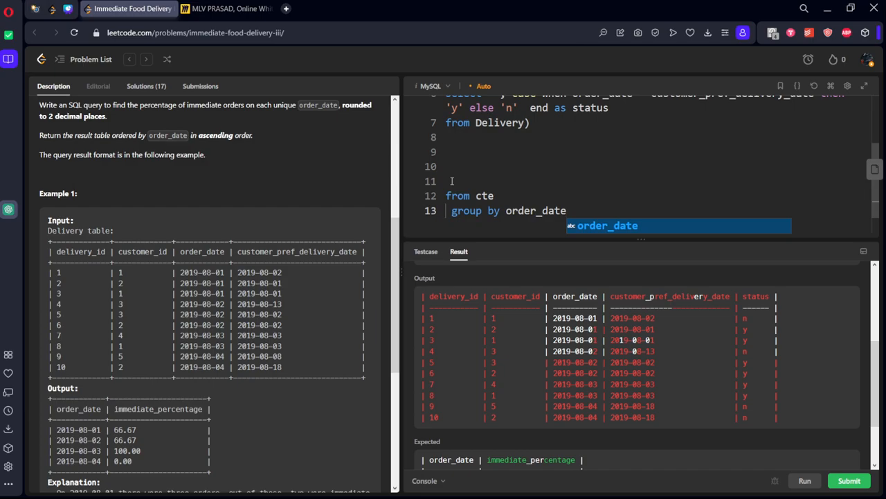
text(select)
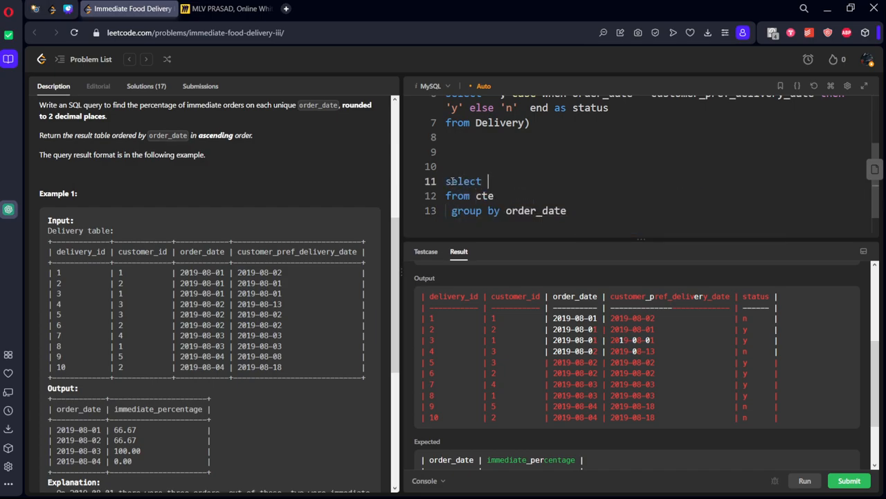
text(order_da)
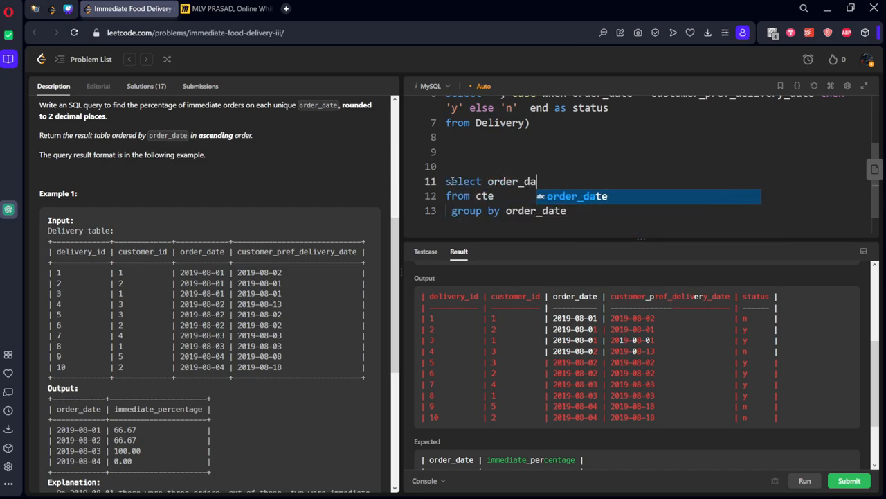
click(224, 8)
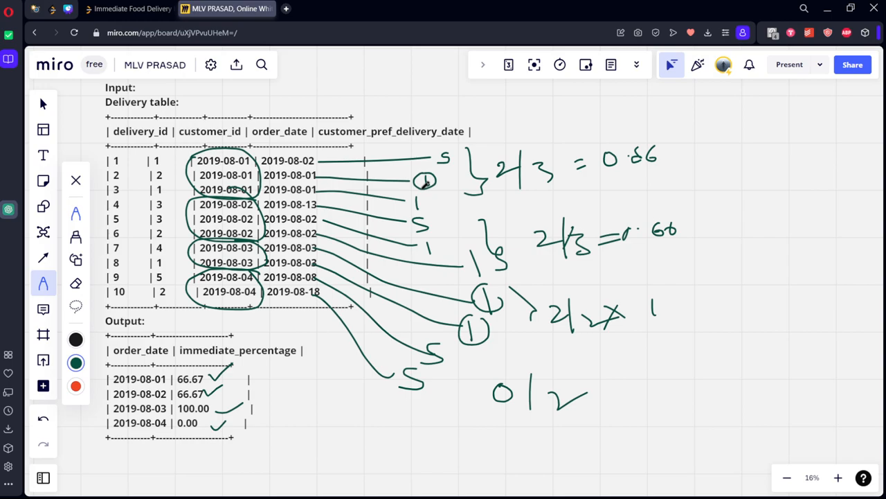
Change the CTE's CASE to return 1 for immediate orders instead of 'y'
drag(432, 180, 471, 201)
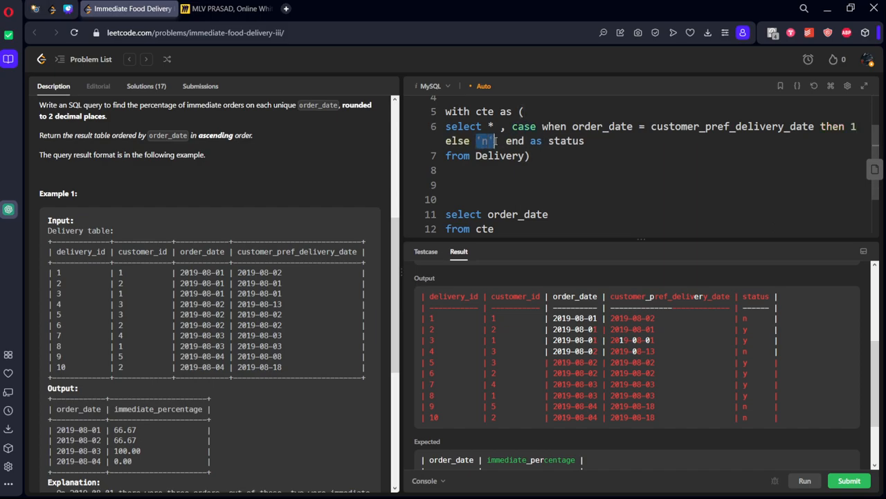
Set ELSE 0 and compute sum(status)/count(*) as tt grouped by order_date
text(0)
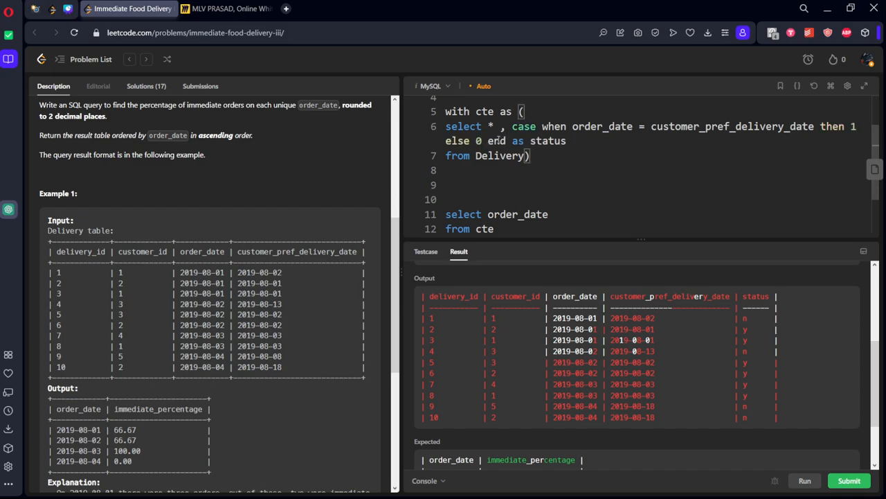
text(group by order_date)
text(, sum)
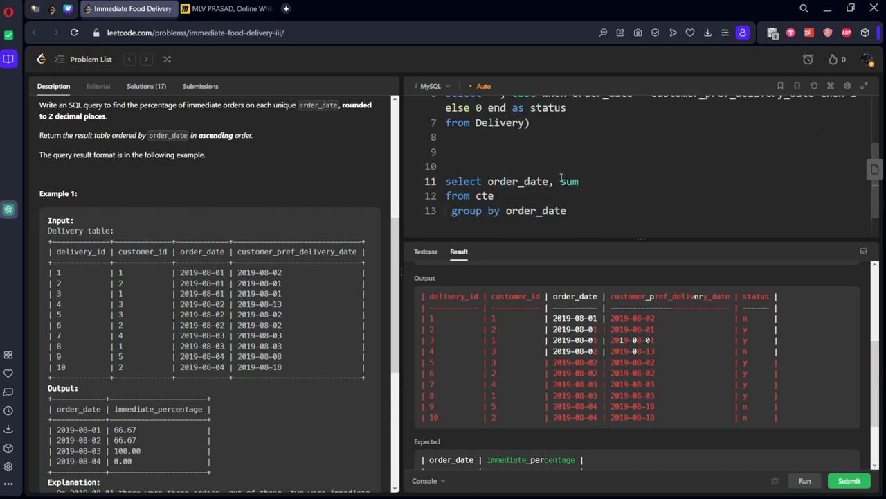
text((s)
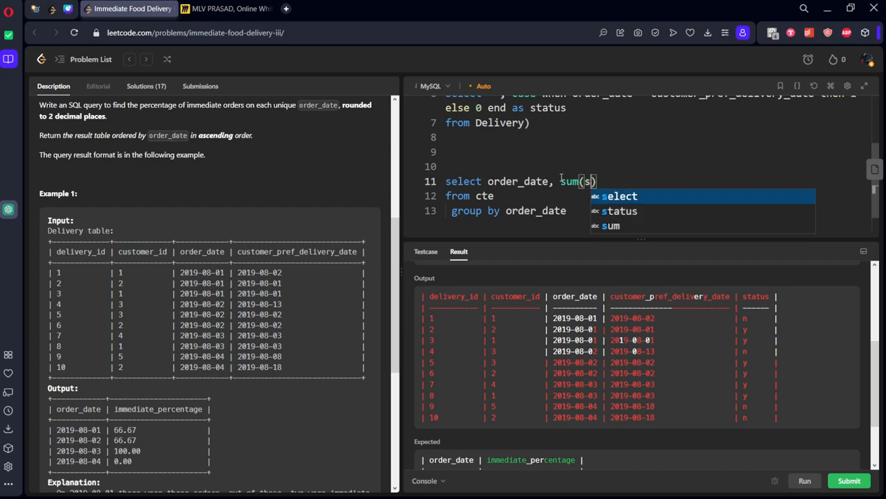
text(tatus)
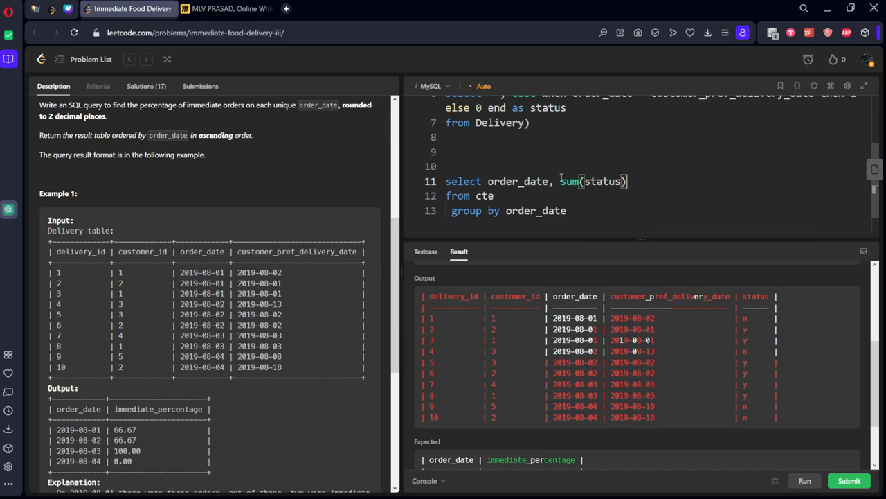
text(/ count(*) as)
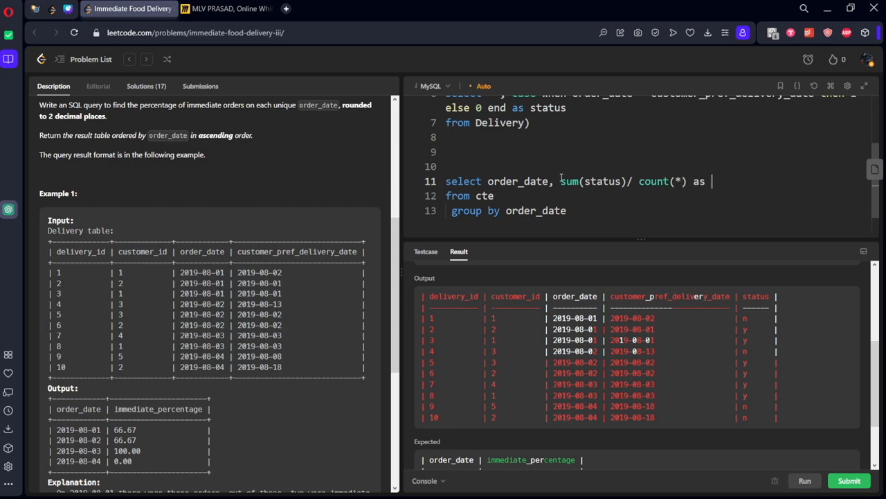
text(im)
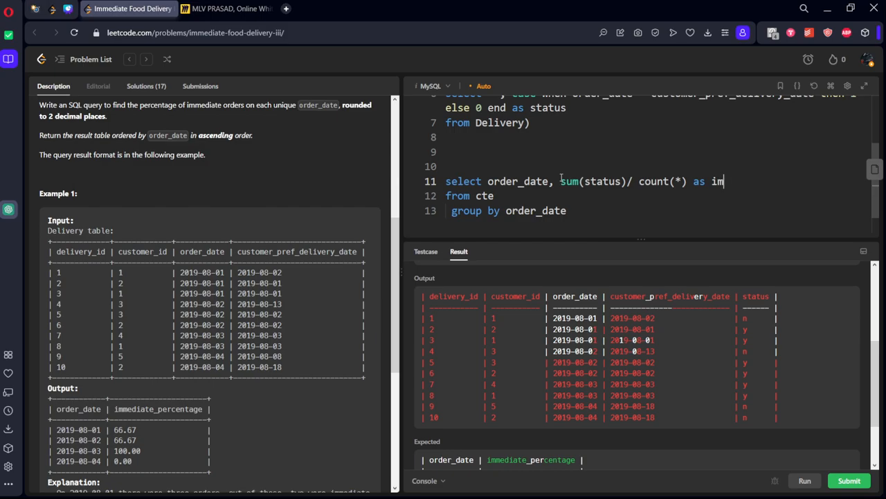
text(tt)
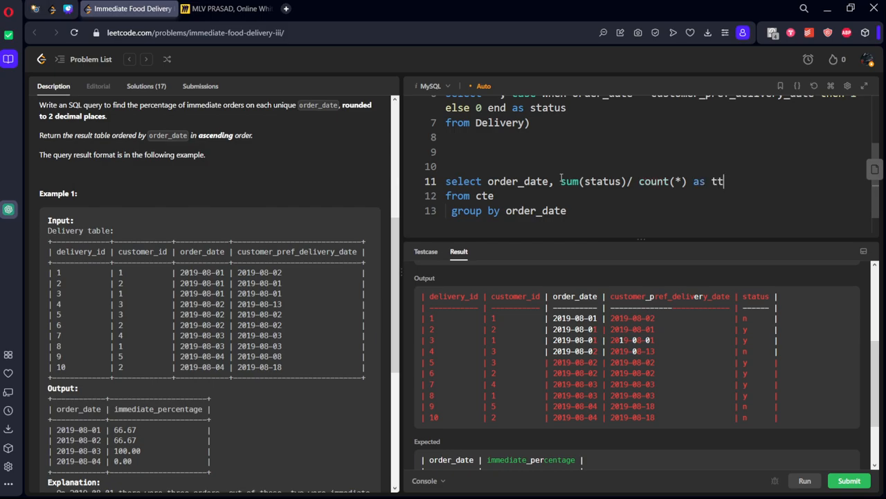
Run to see ratios like 0.6667, then start multiplying the sum by 100.0
click(804, 479)
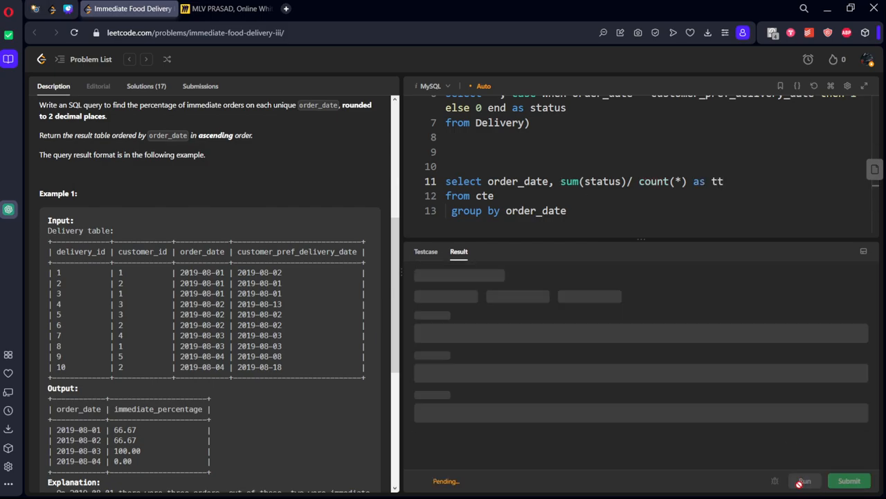
click(803, 480)
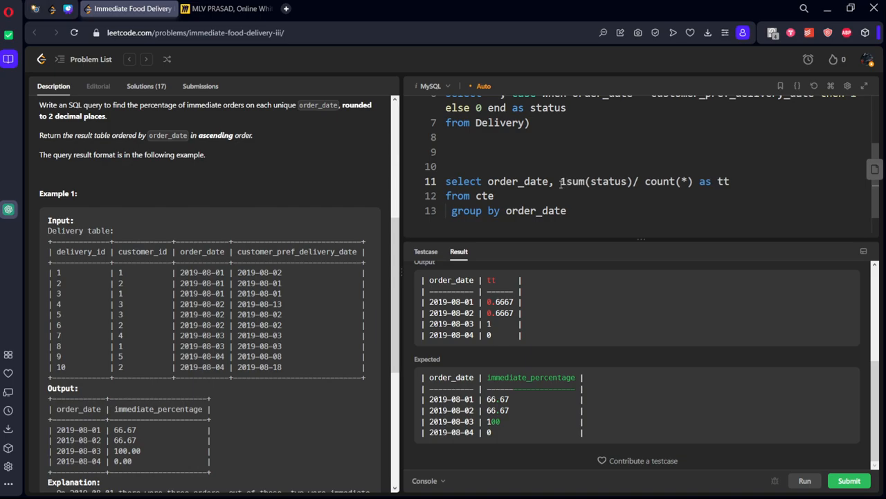
text(100.0 *)
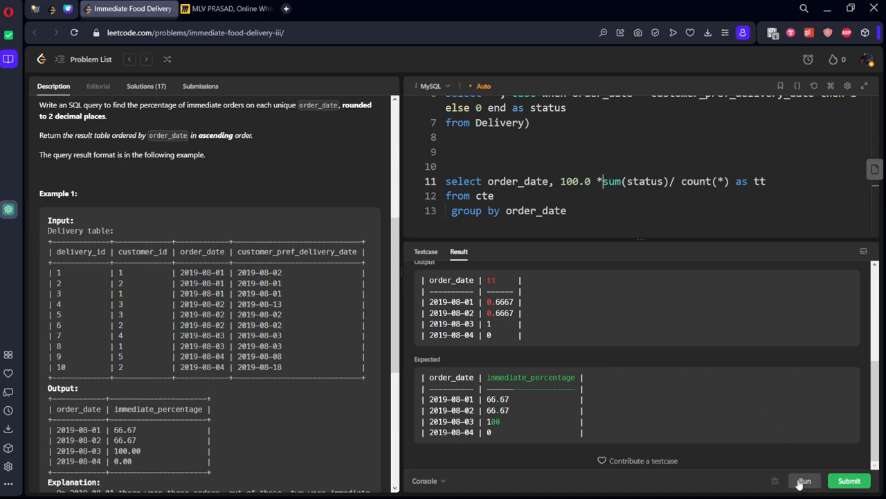
Run the percentage query, wrap the expression in round(..., 2) and run again
click(803, 479)
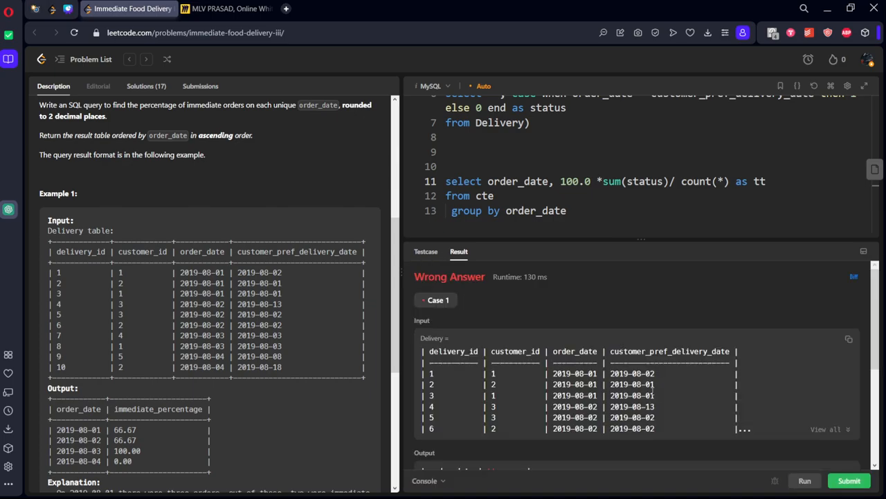
scroll(down, 3)
text(round ()
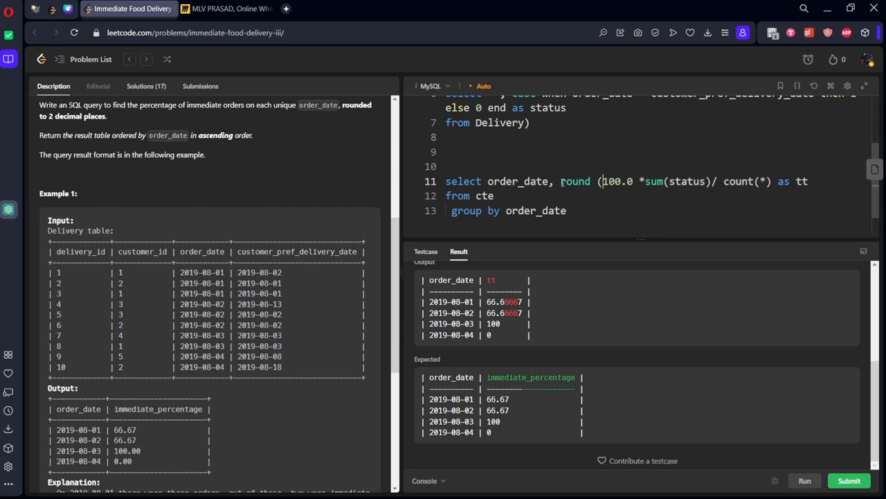
text(, 2))
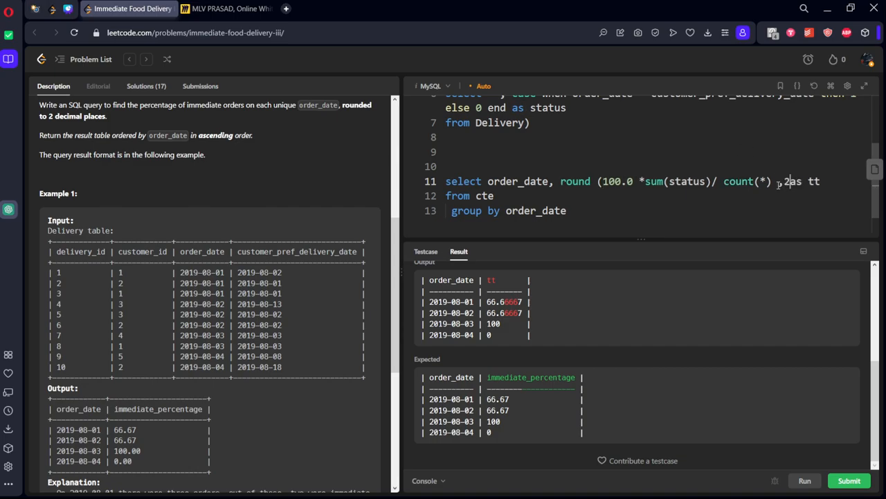
click(805, 479)
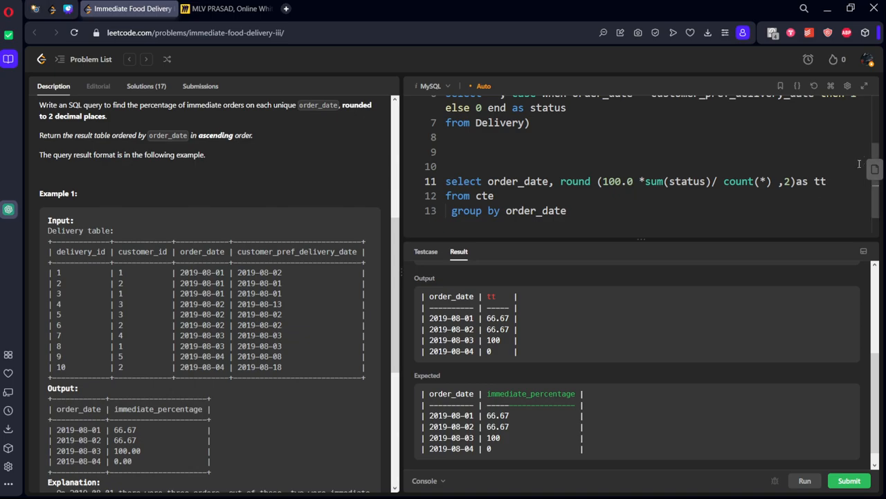
Rename alias tt to immediate_percentage and run to get the sample case Accepted
double_click(820, 180)
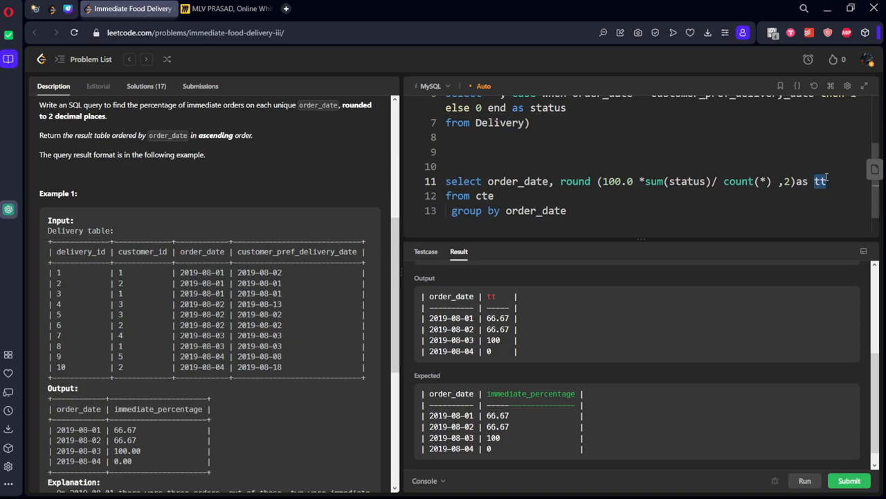
text(immediate_pe)
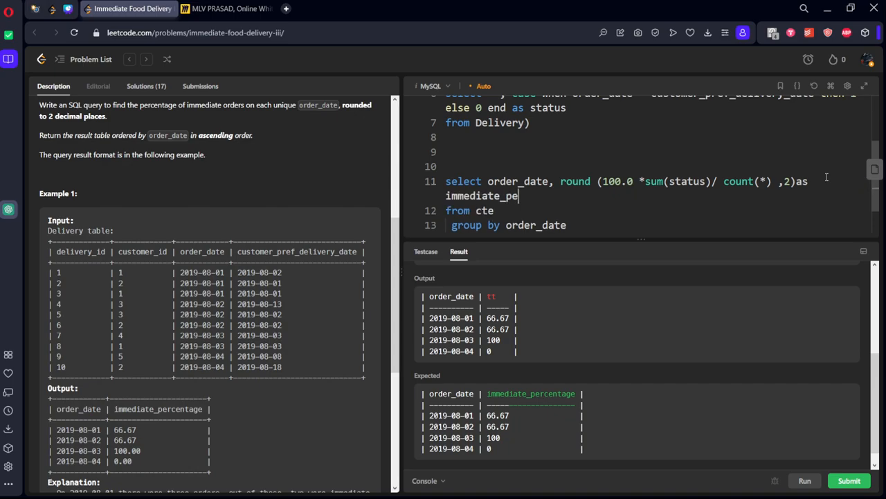
text(rcentage)
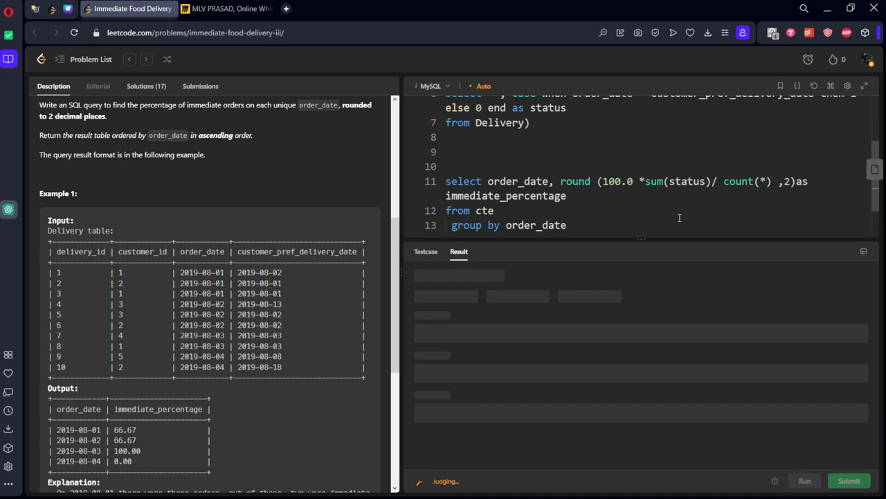
click(849, 479)
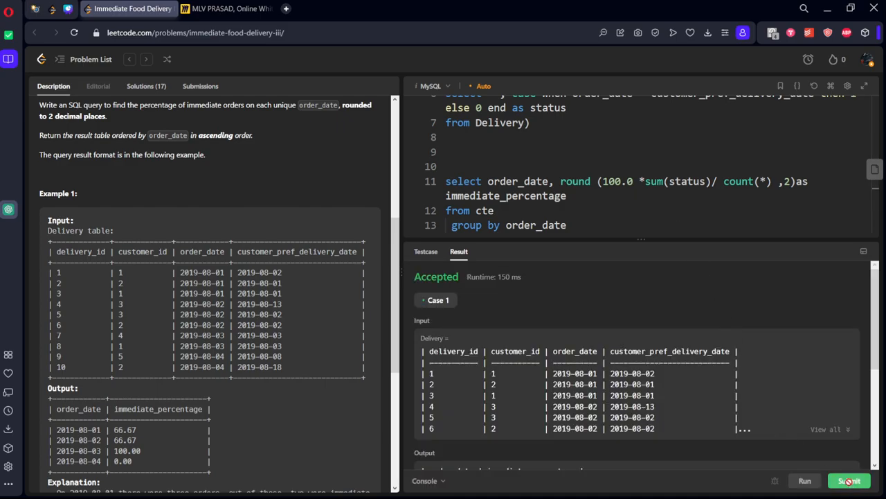
Submit the query and review the Wrong Answer result with 1/22 test cases passing
click(849, 481)
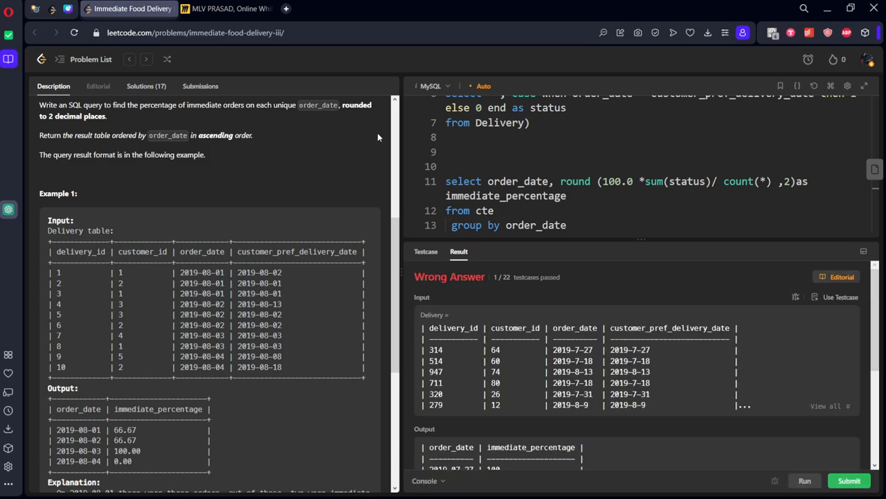
scroll(down, 3)
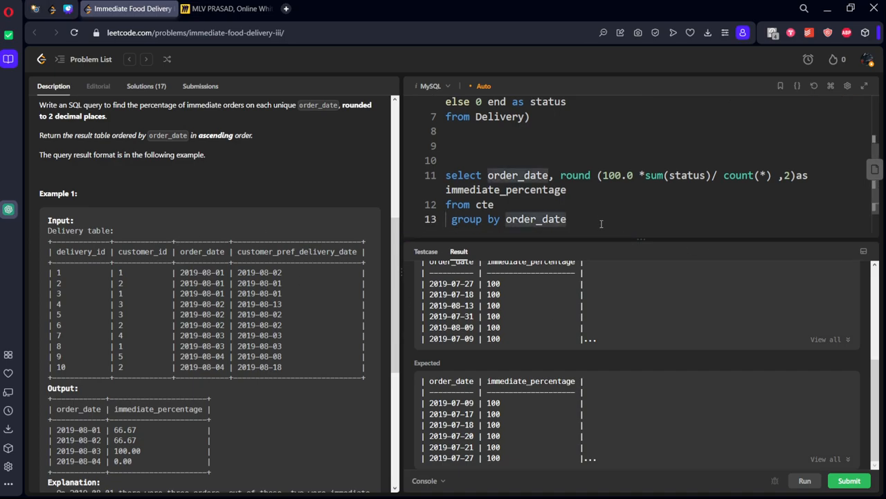
Add 'order by order_date asc' to the query and resubmit it
text(order)
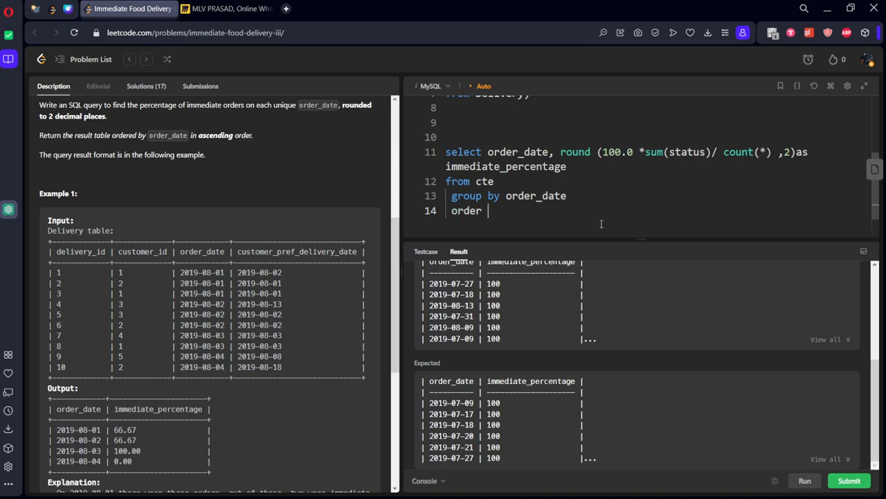
text(by o)
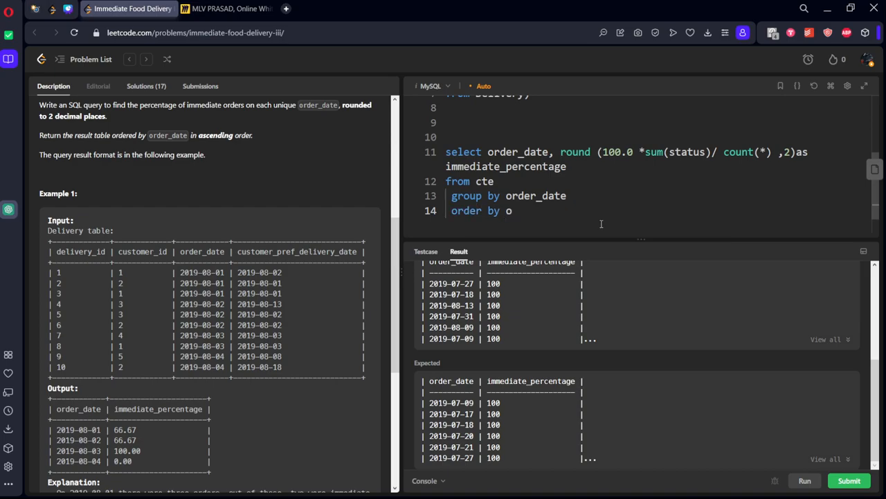
text(rde)
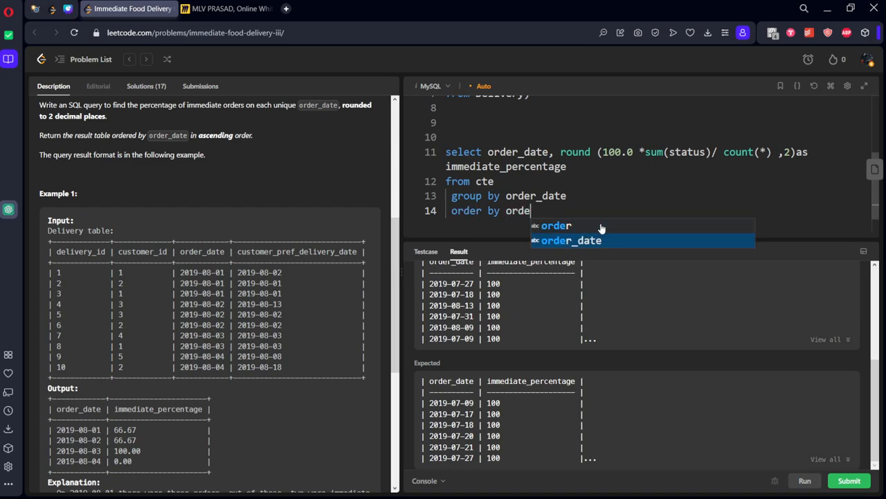
text(r_date asc)
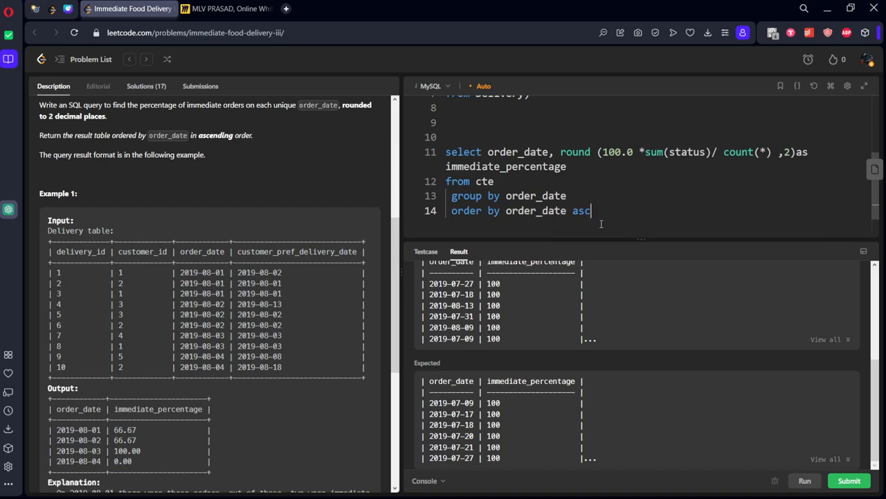
click(849, 479)
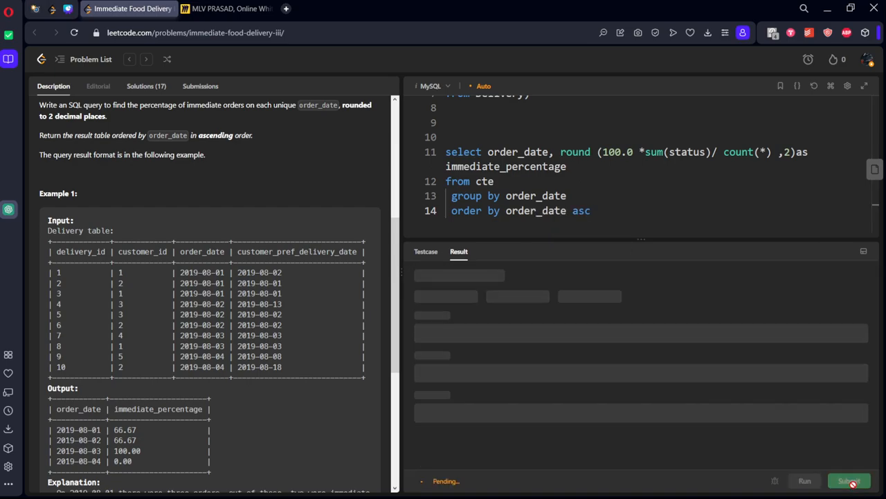
See the submission Accepted, then return to the problem Description
click(849, 481)
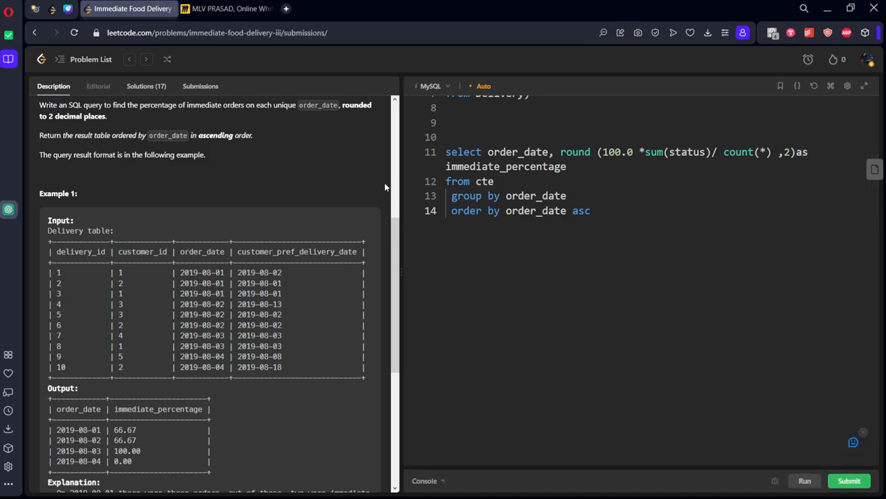
click(847, 479)
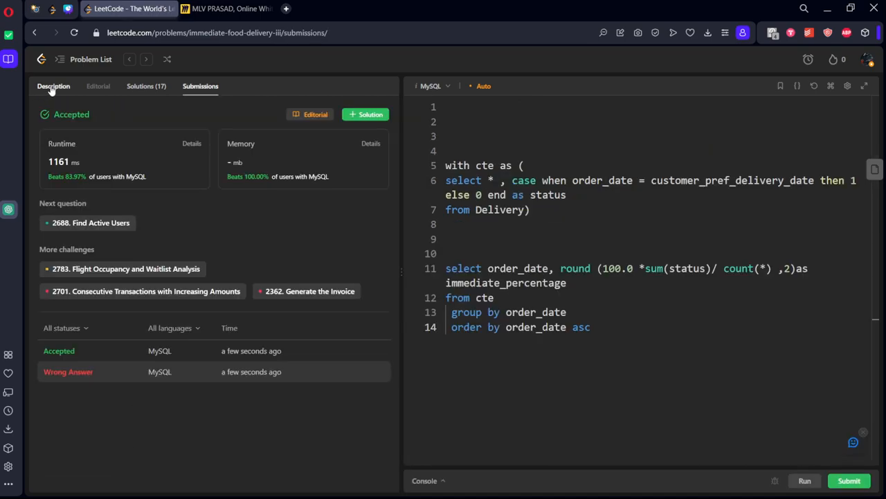
click(53, 86)
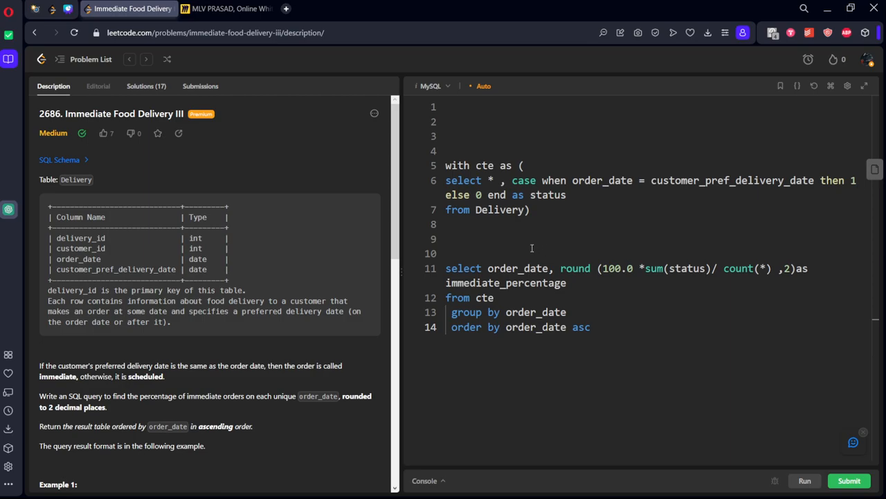
mouse_move(527, 244)
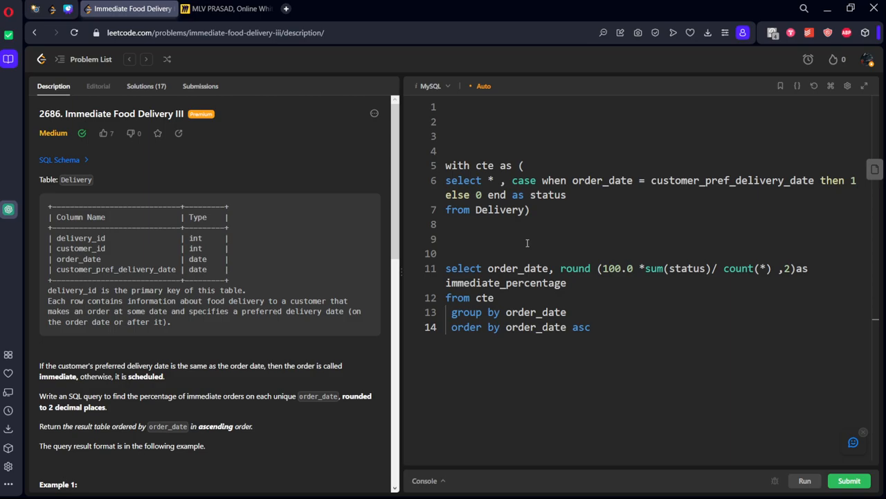